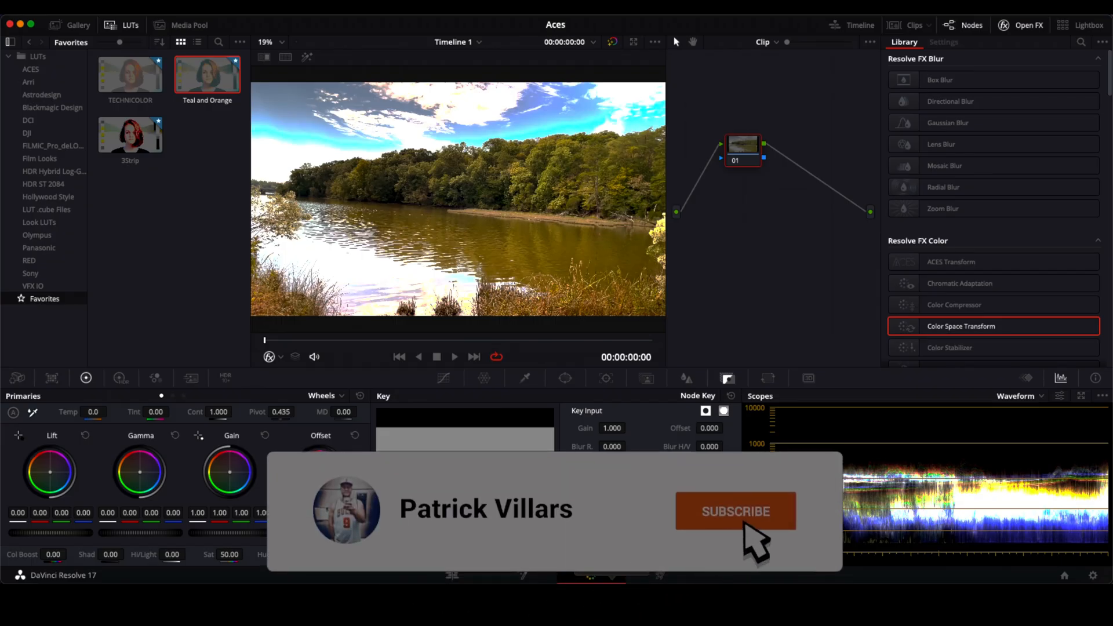
Open Project Settings to the Master Settings page showing a 3840x2160, 24 fps timeline
left_click(736, 512)
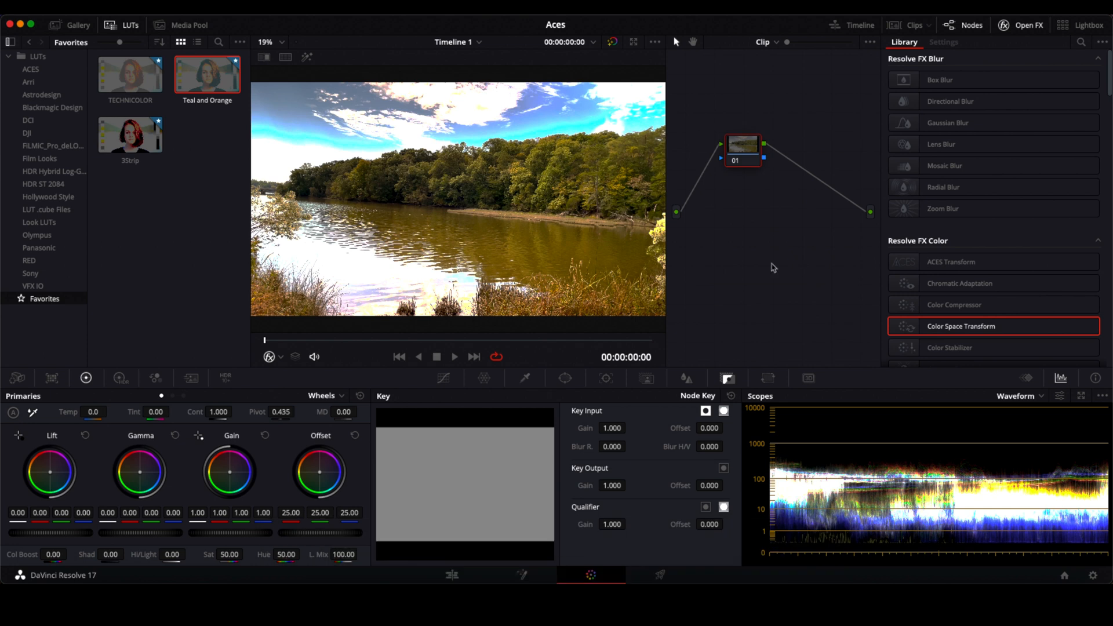
mouse_move(1093, 569)
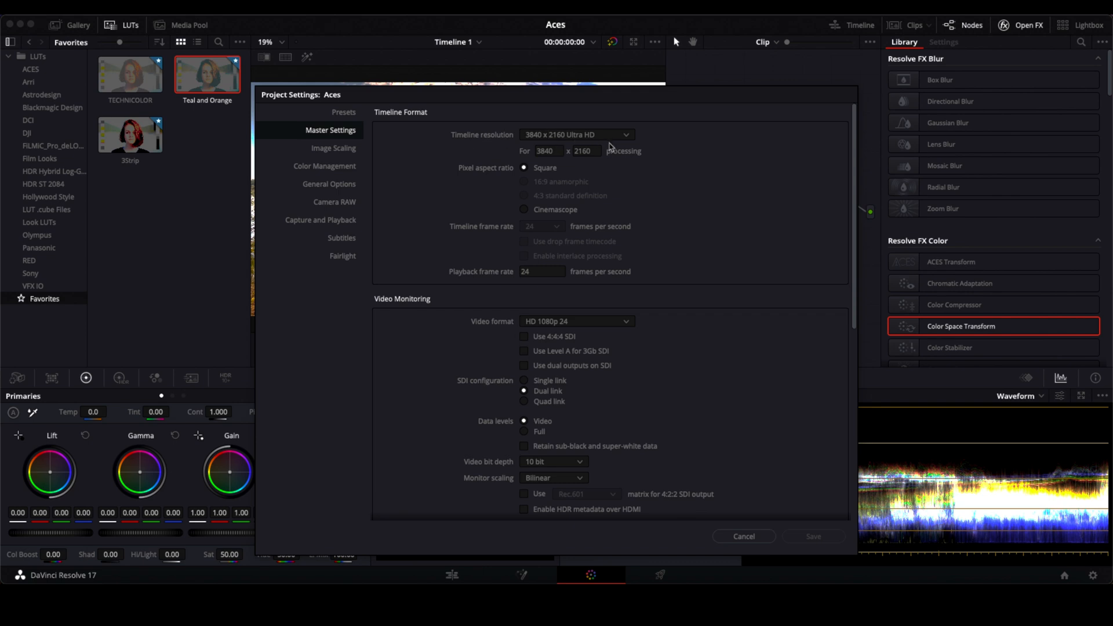
mouse_move(588, 272)
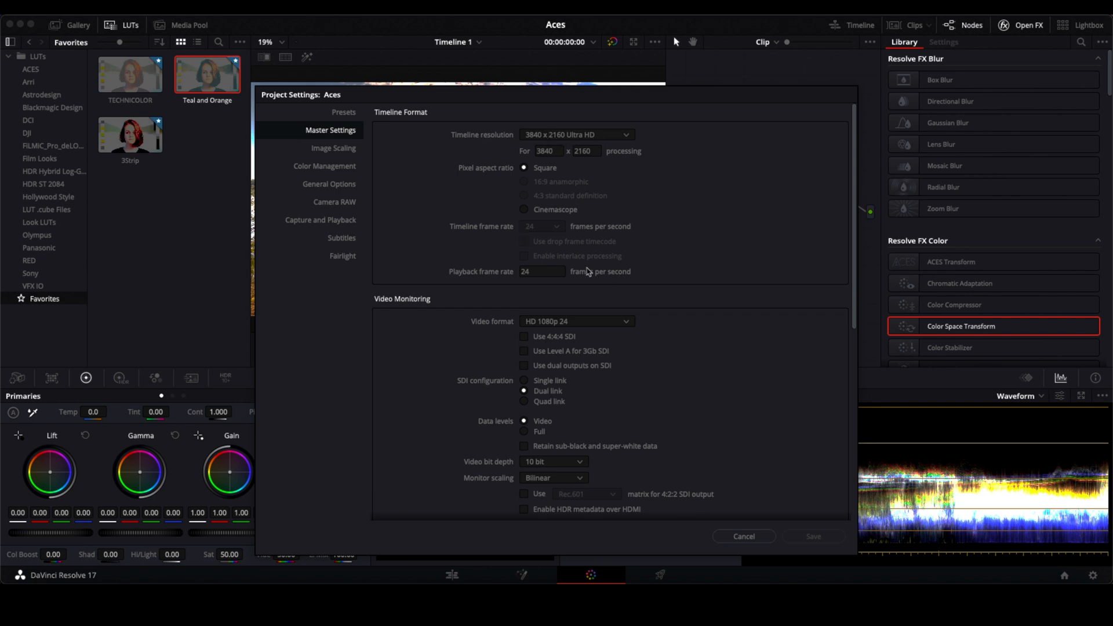
mouse_move(341, 301)
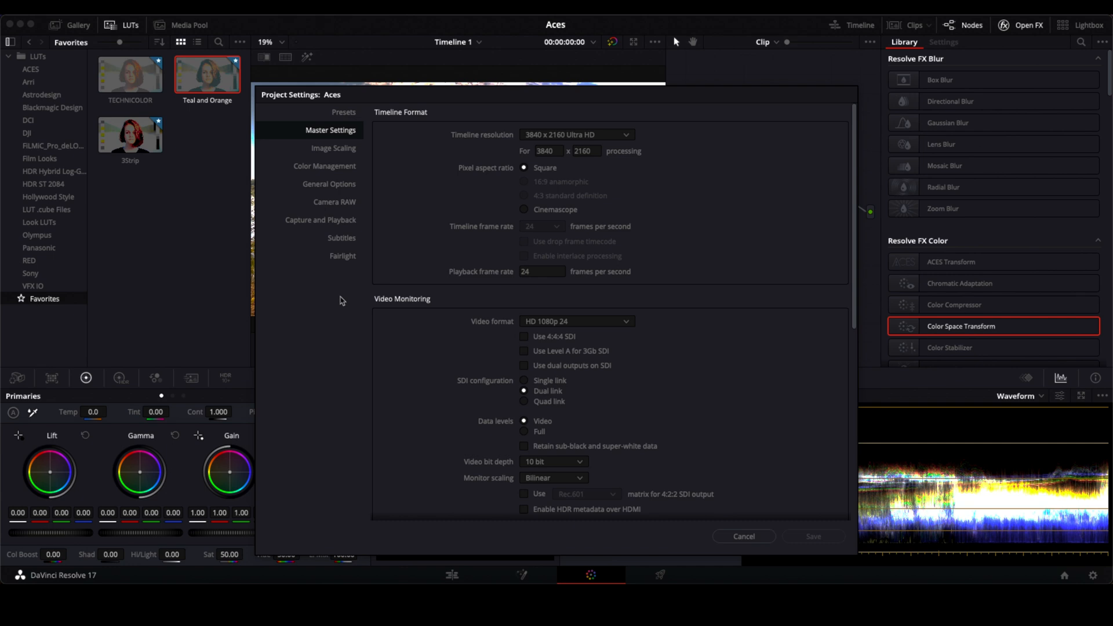
mouse_move(345, 168)
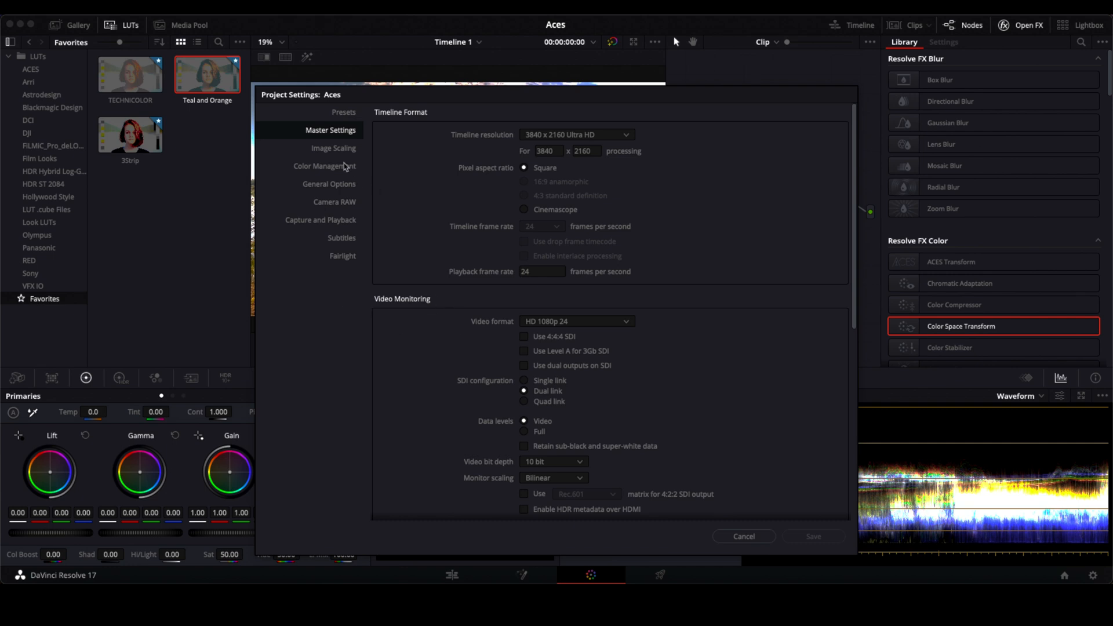
In Color Management, try Rec.2020 HLG as the ACES input transform, then revert to Rec.2020
left_click(324, 165)
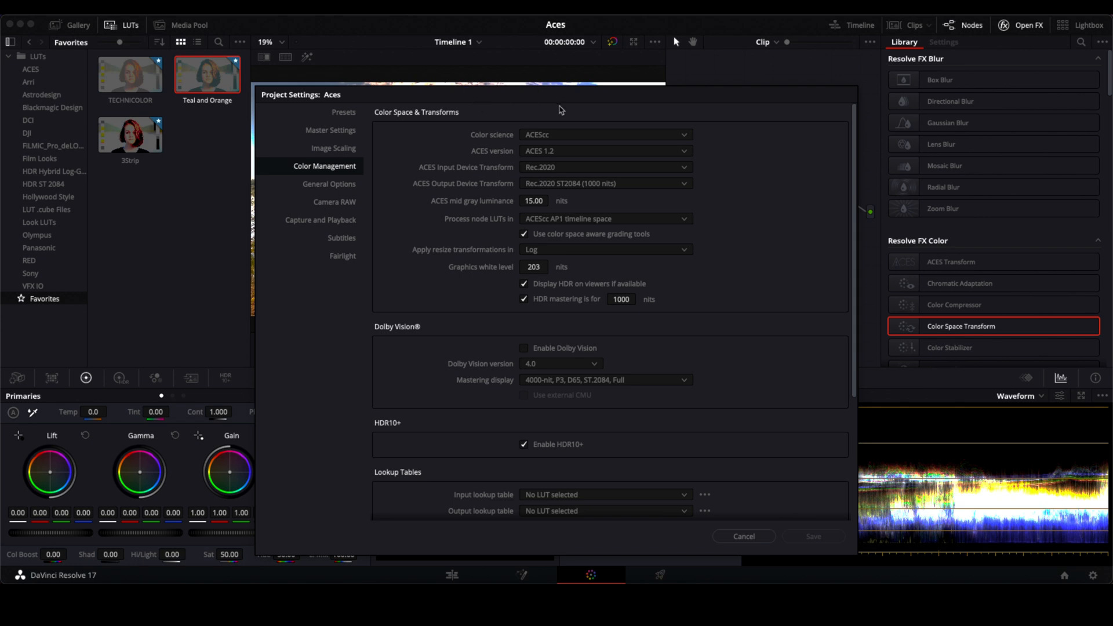
mouse_move(537, 138)
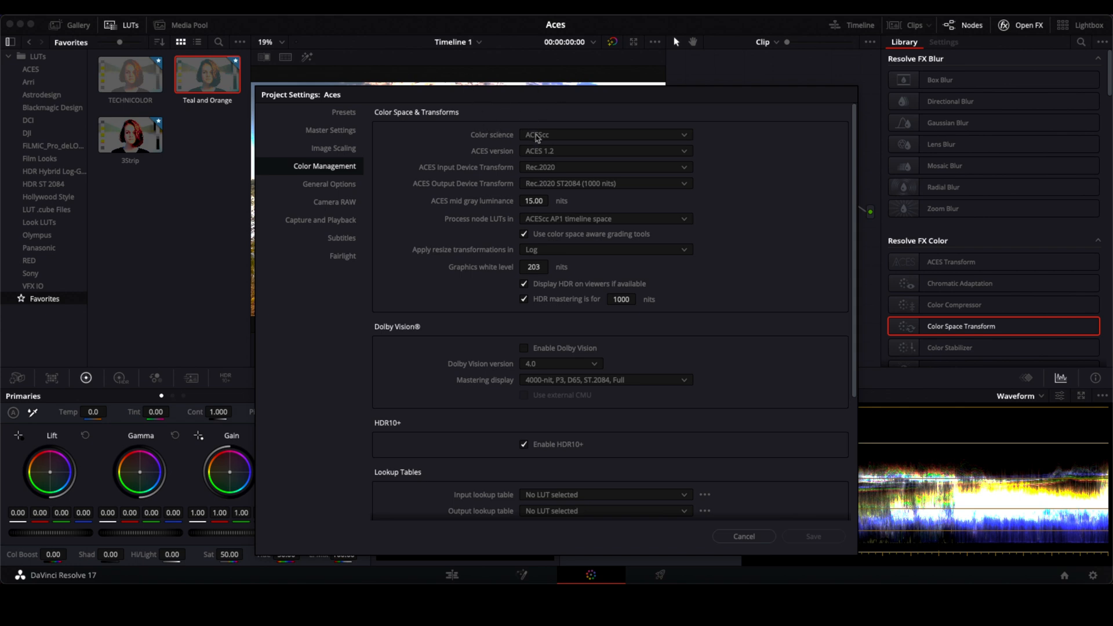
mouse_move(527, 164)
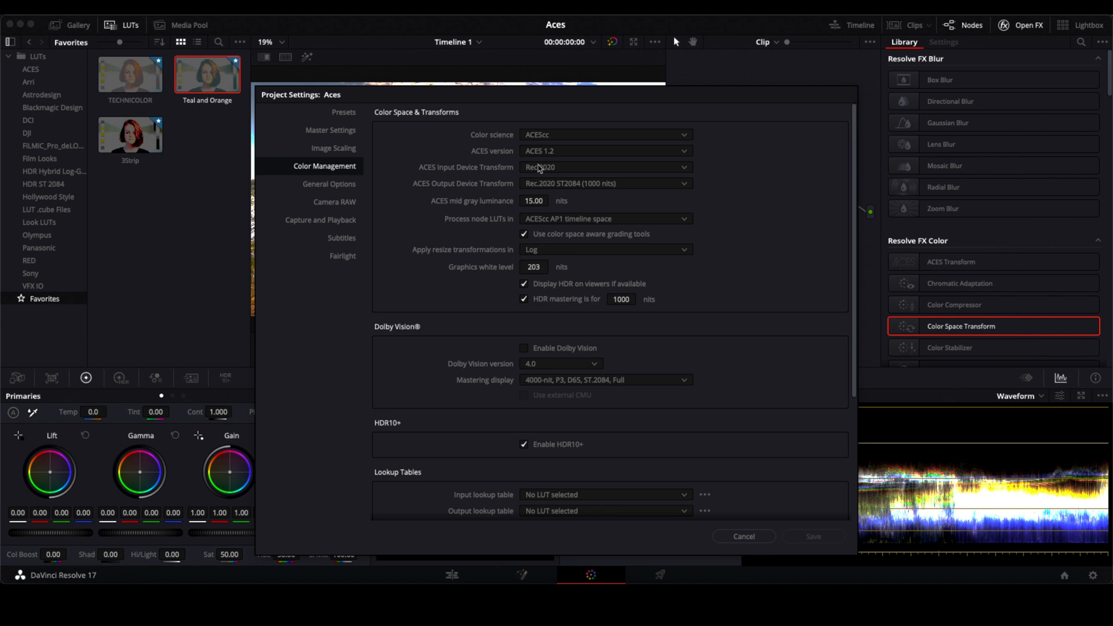
mouse_move(570, 172)
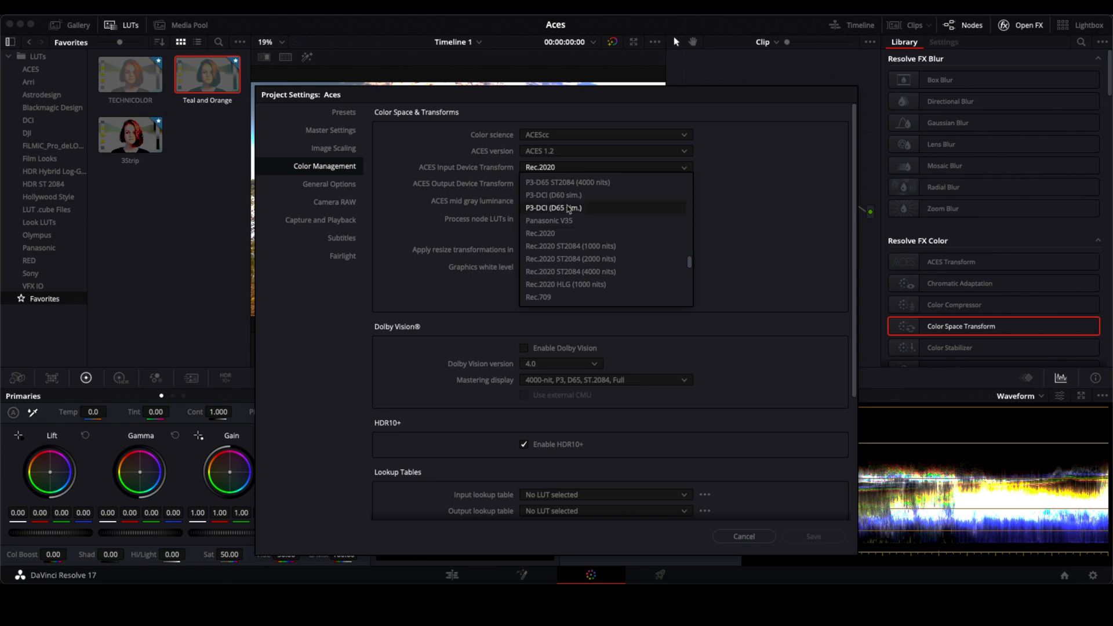
left_click(566, 285)
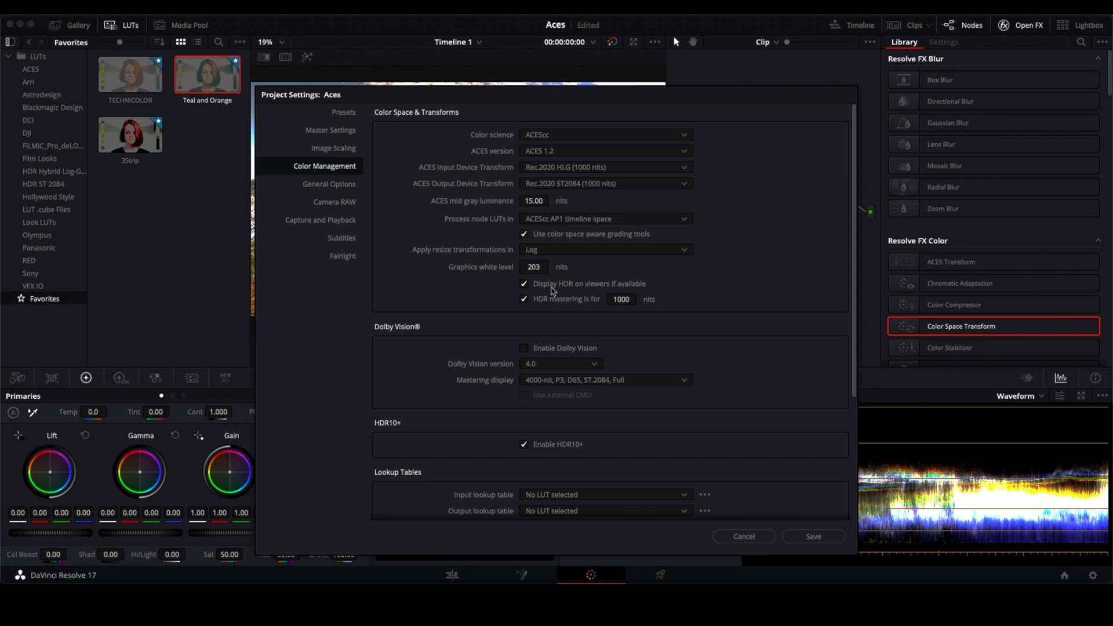
mouse_move(687, 171)
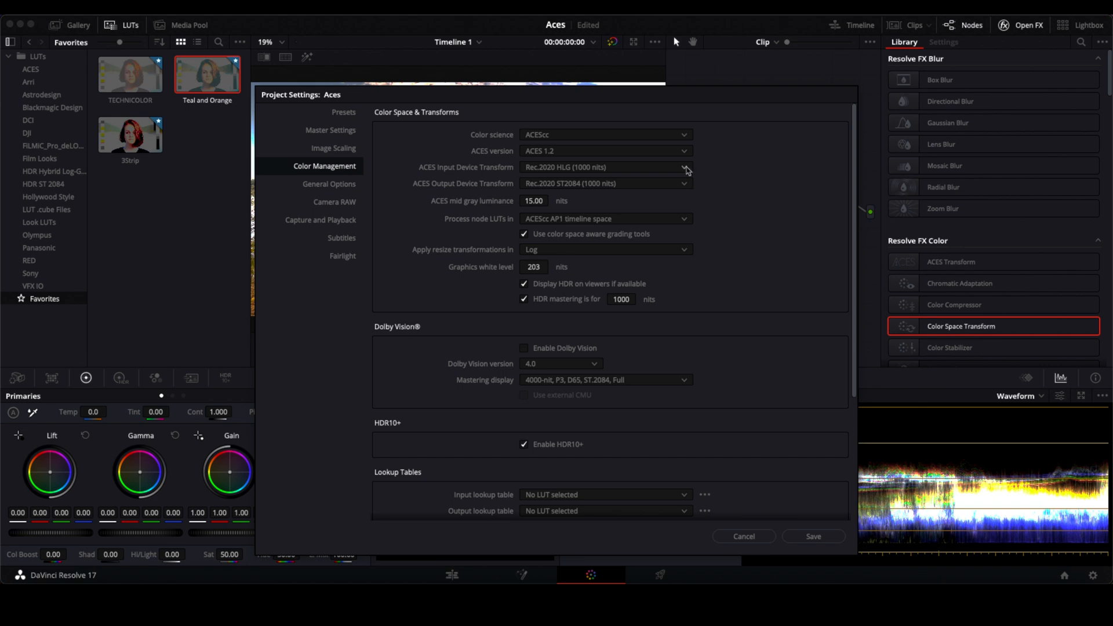
left_click(684, 167)
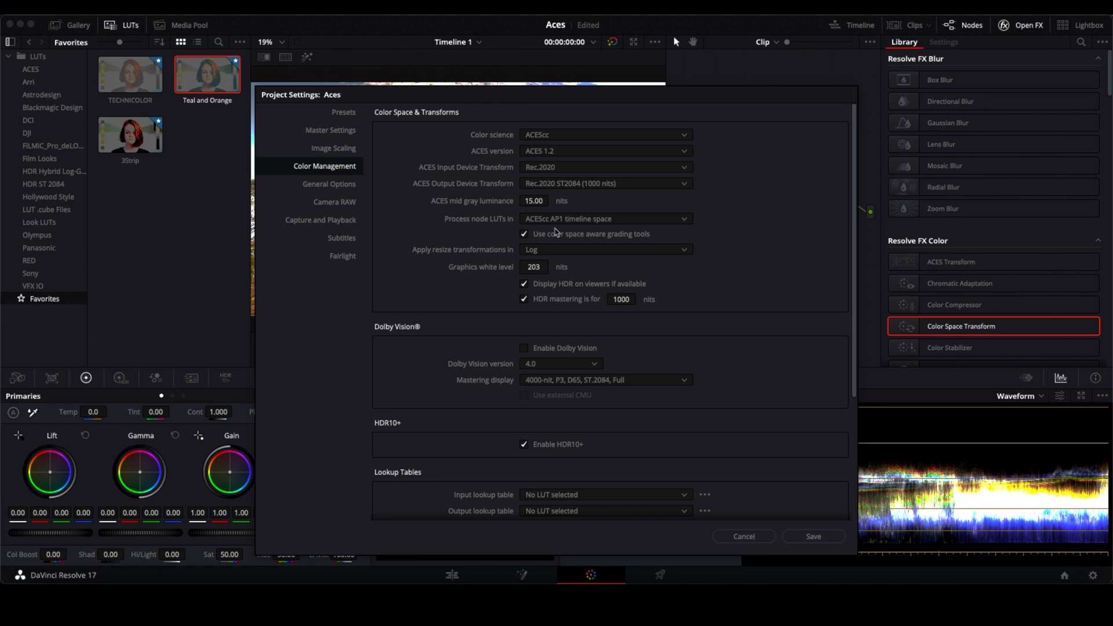
mouse_move(540, 223)
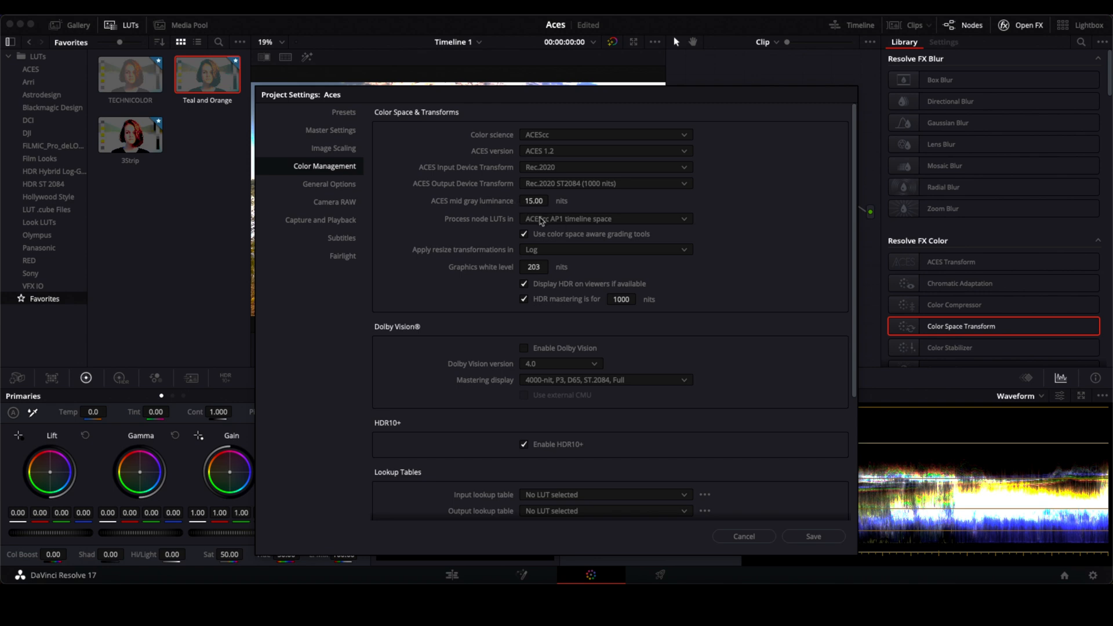
mouse_move(504, 268)
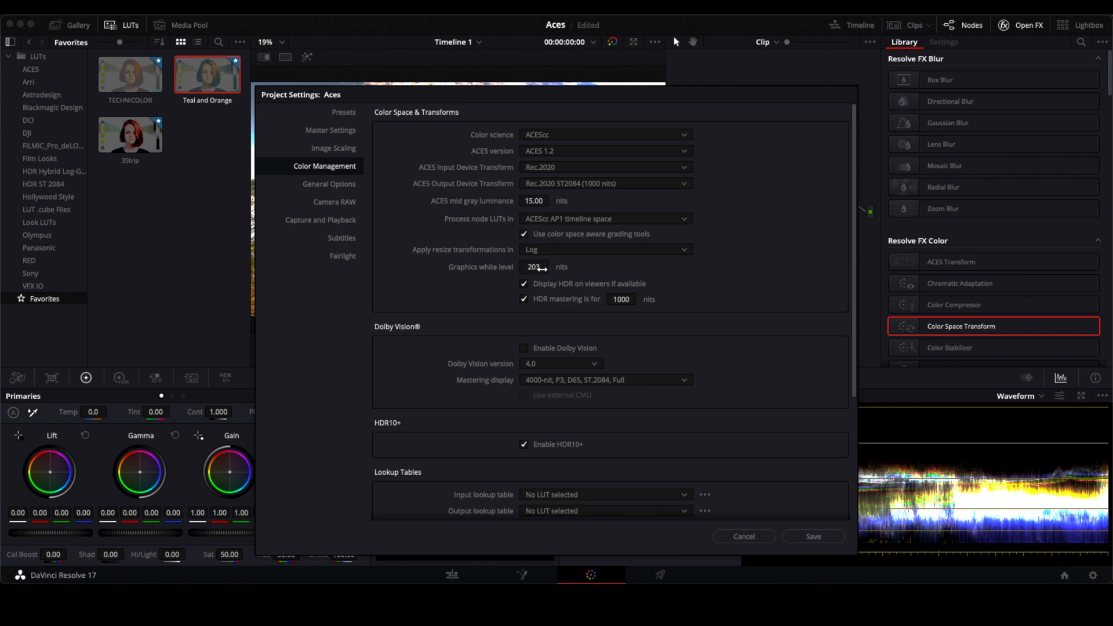
mouse_move(502, 278)
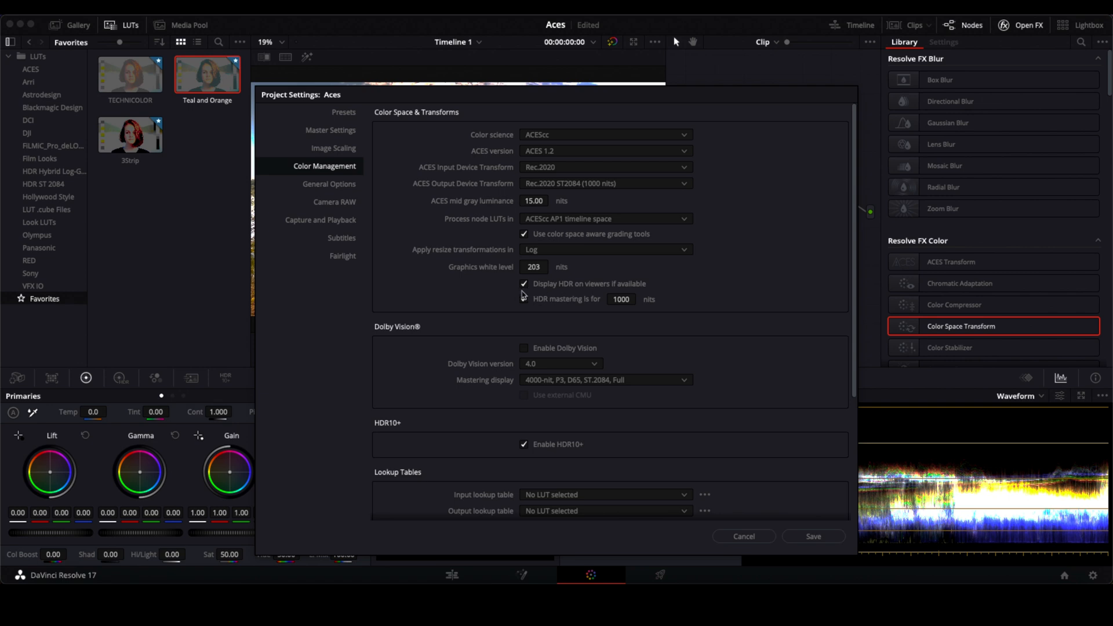
left_click(524, 299)
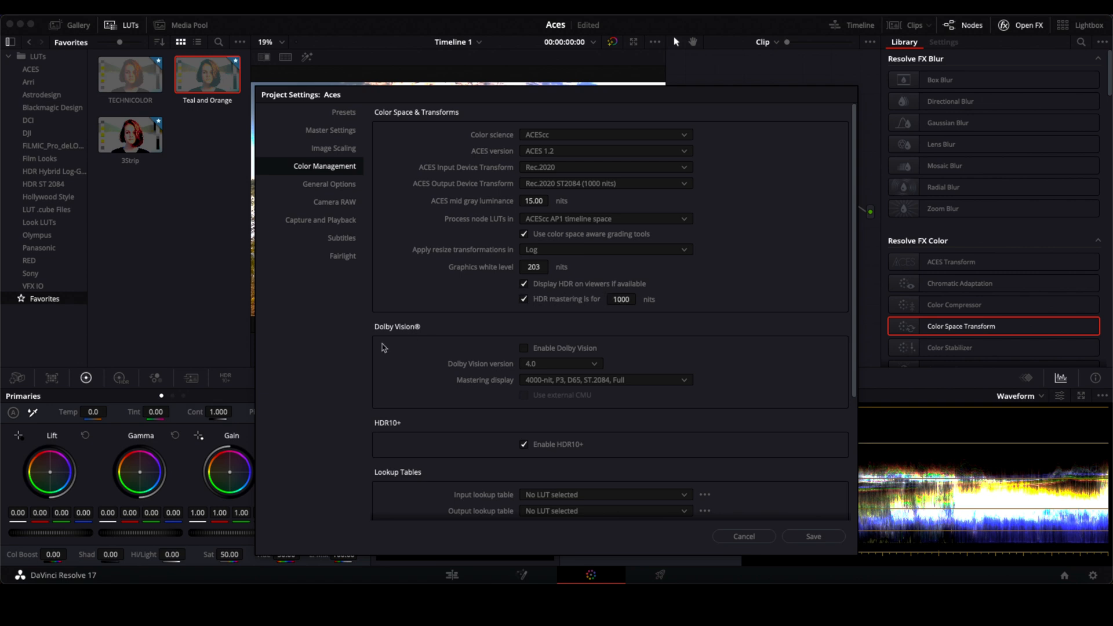
mouse_move(753, 440)
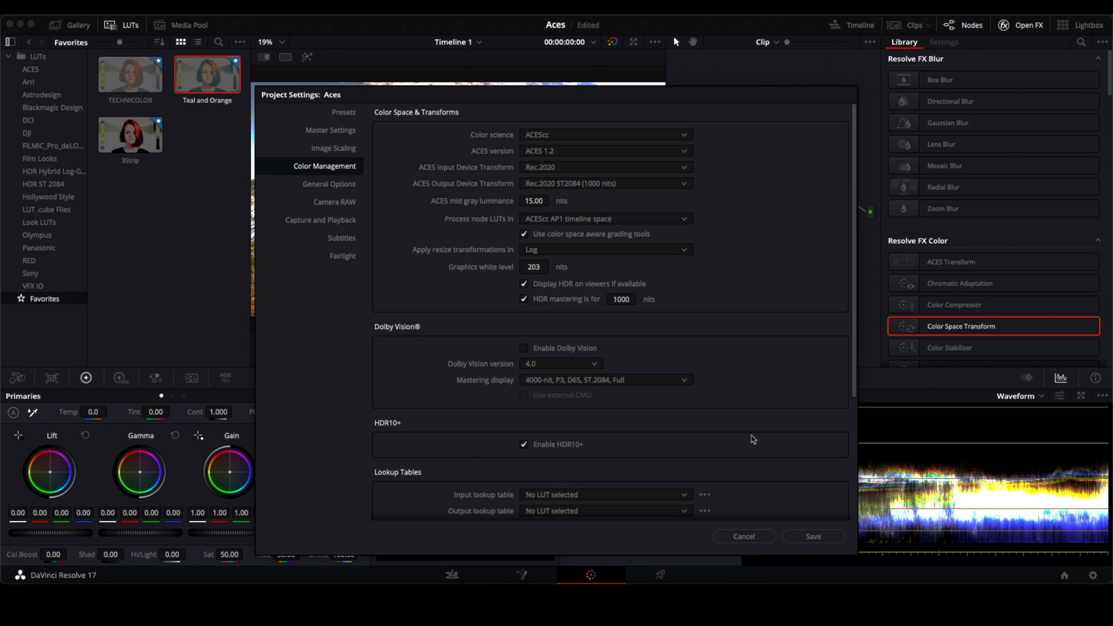
mouse_move(771, 418)
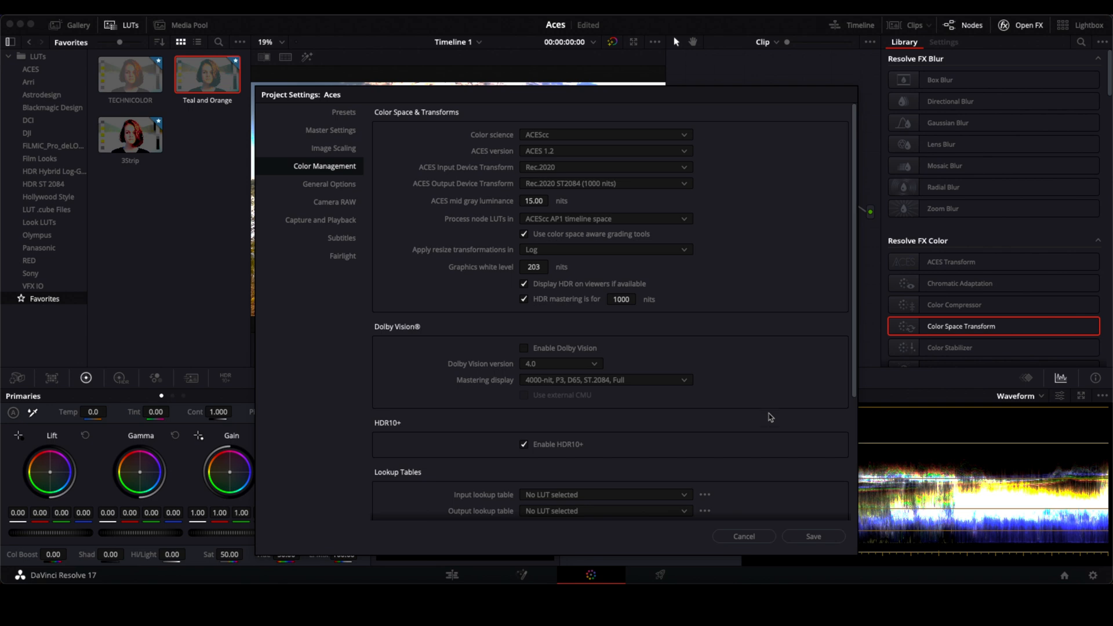
mouse_move(766, 467)
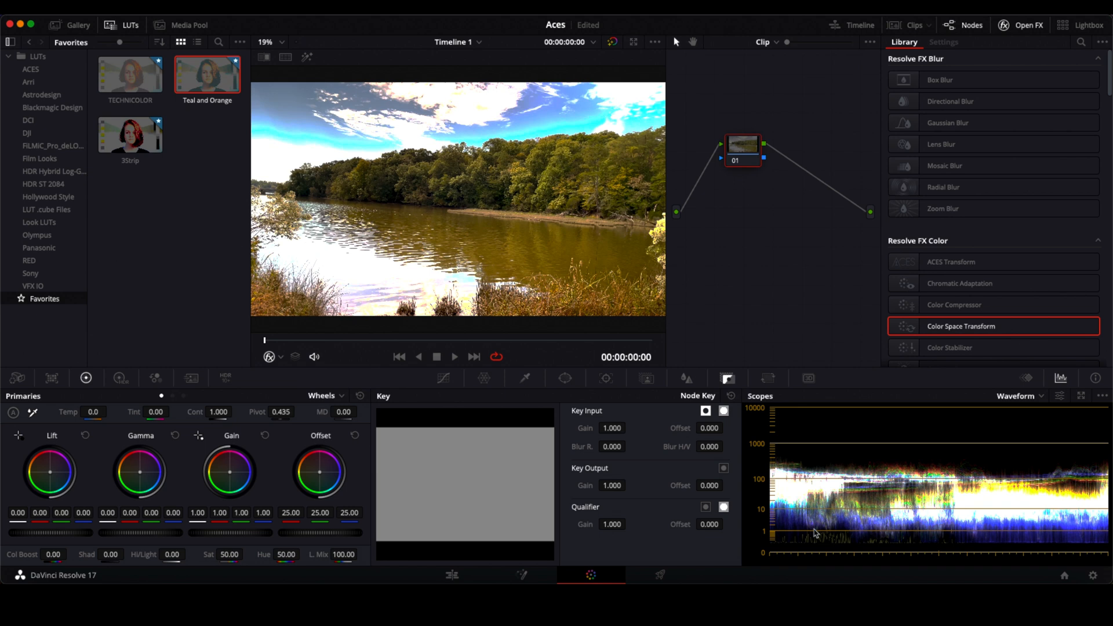
mouse_move(1094, 560)
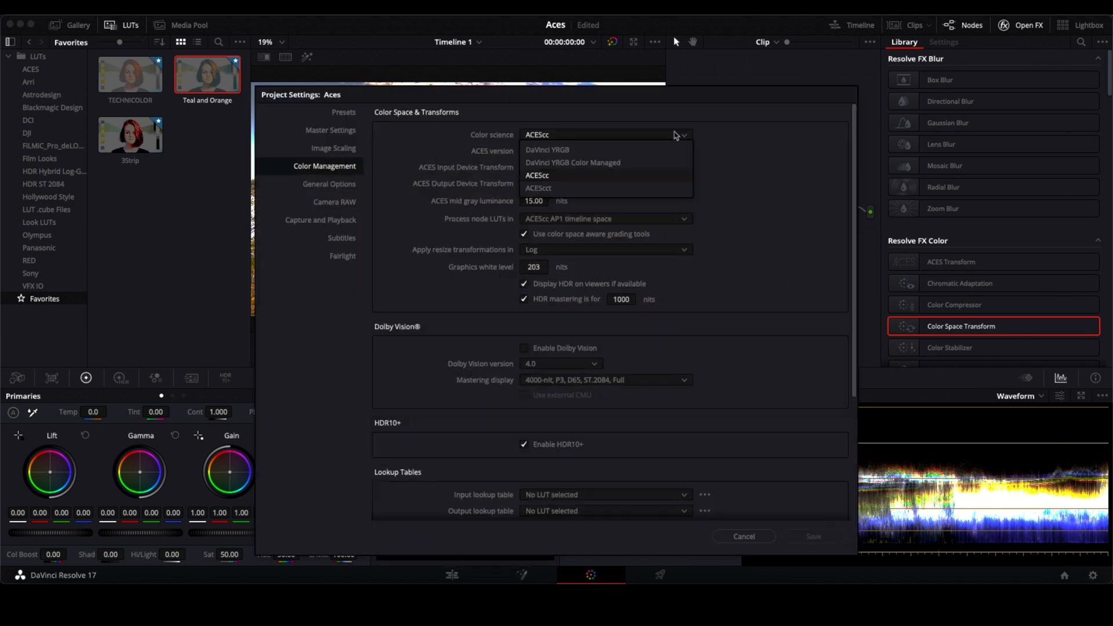
Switch to DaVinci YRGB Color Managed with Rec.2100 HLG output gamma, save, and reopen settings
left_click(573, 163)
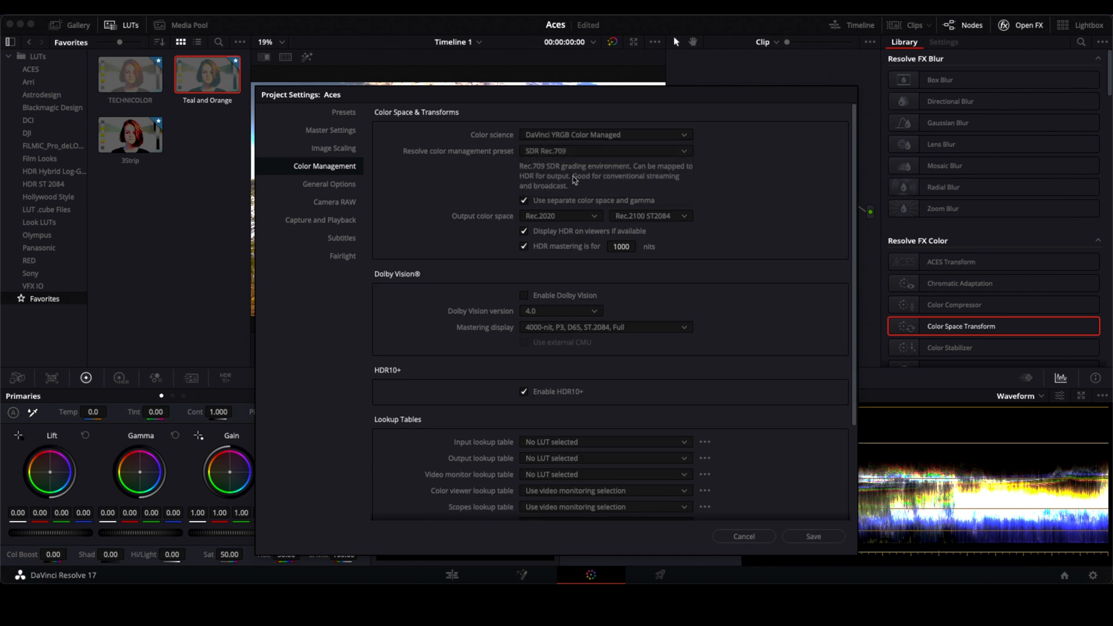
left_click(648, 216)
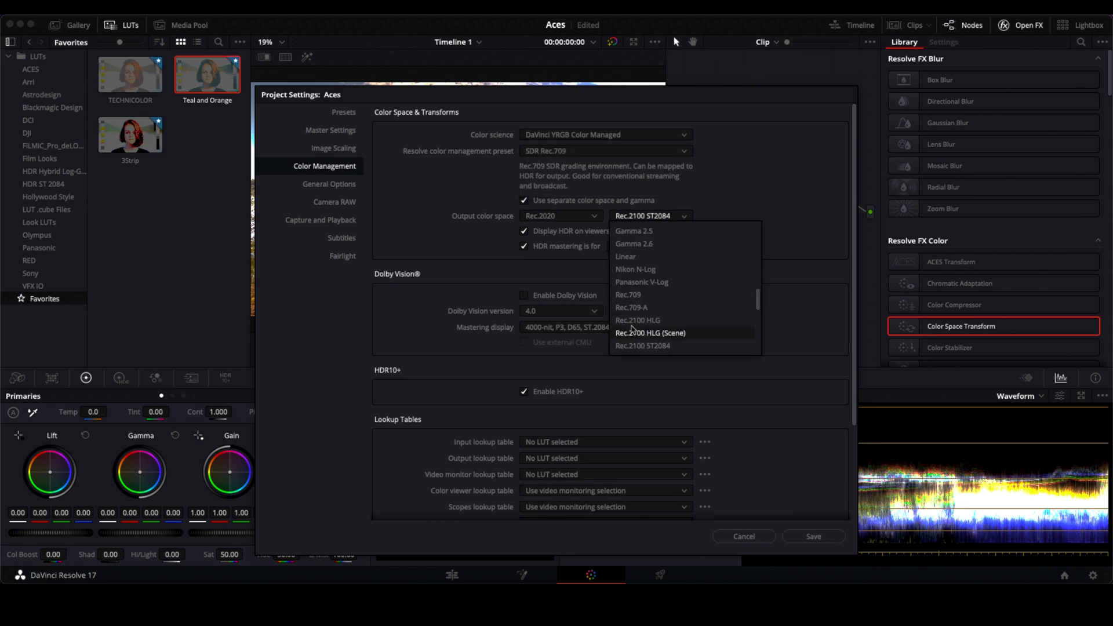
left_click(638, 320)
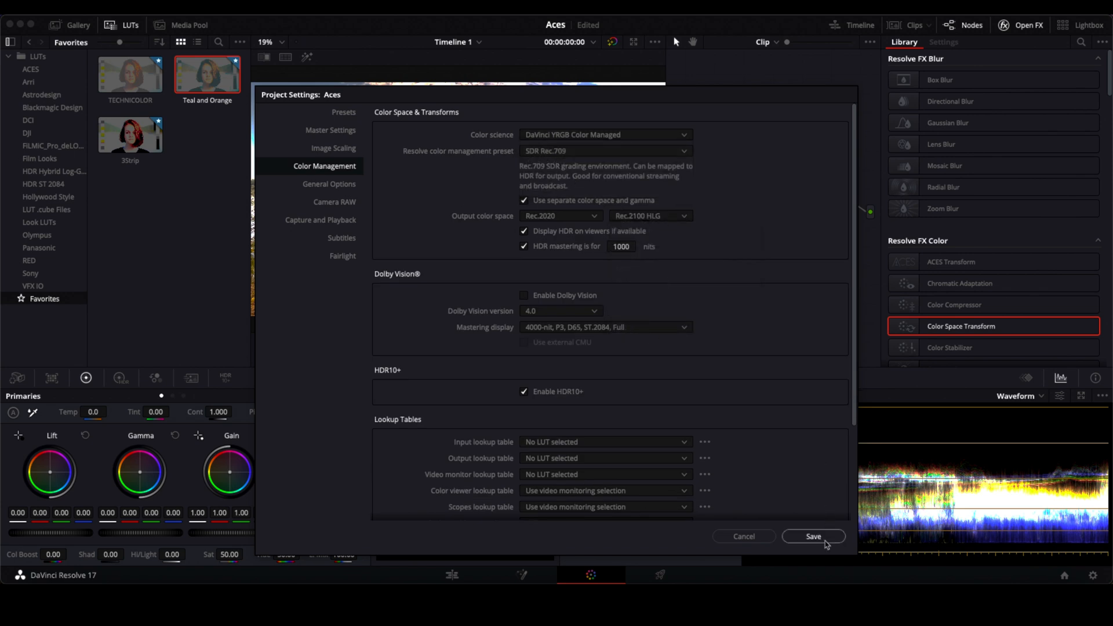
left_click(813, 536)
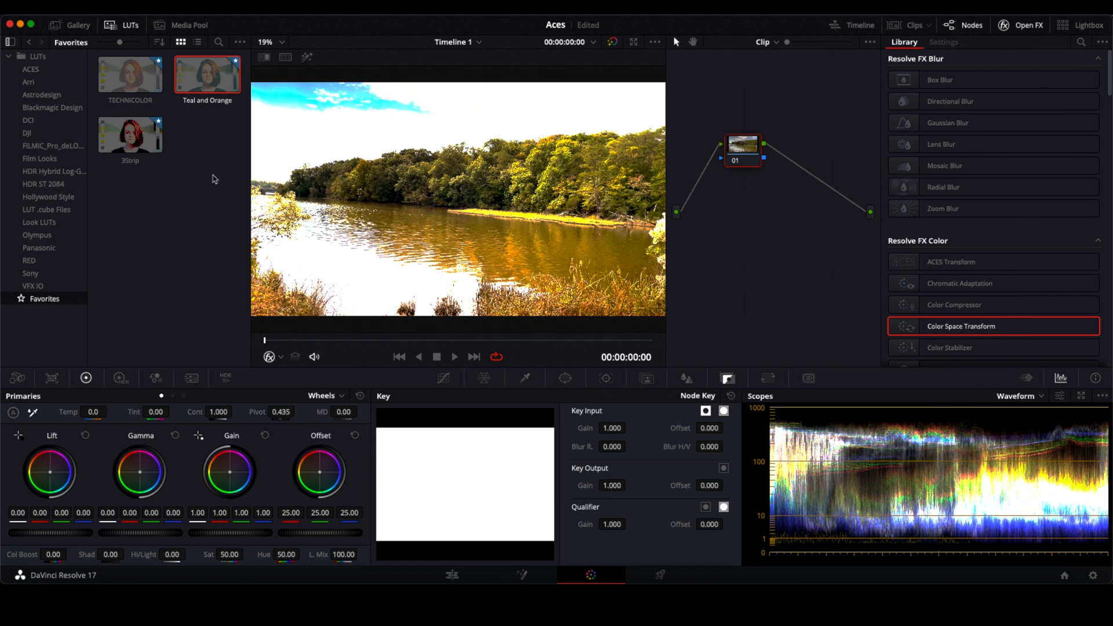
mouse_move(949, 401)
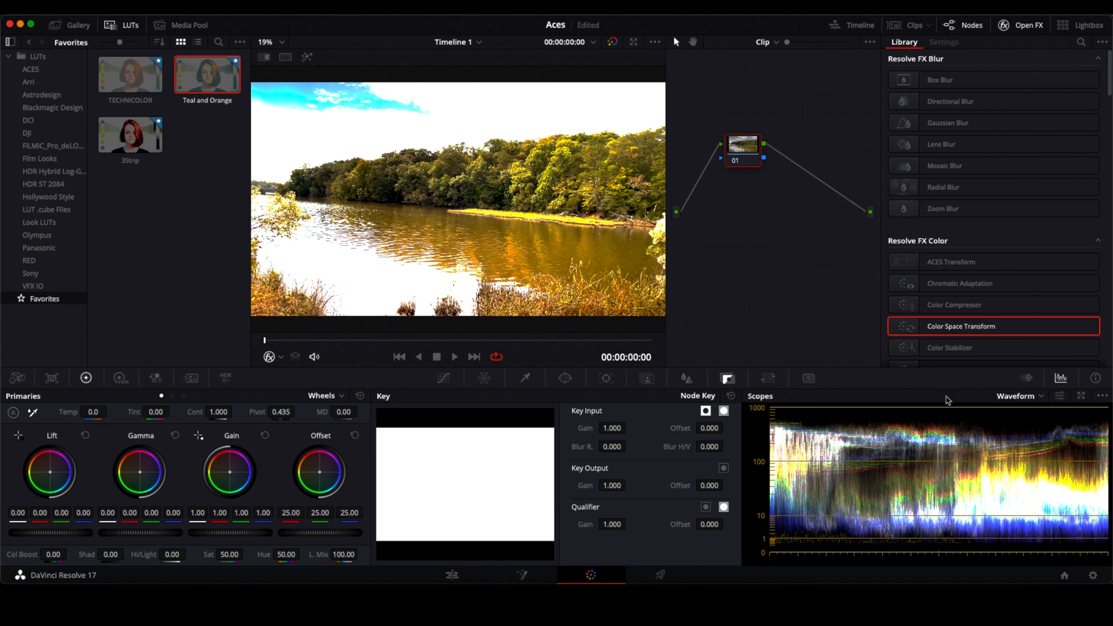
left_click(1092, 575)
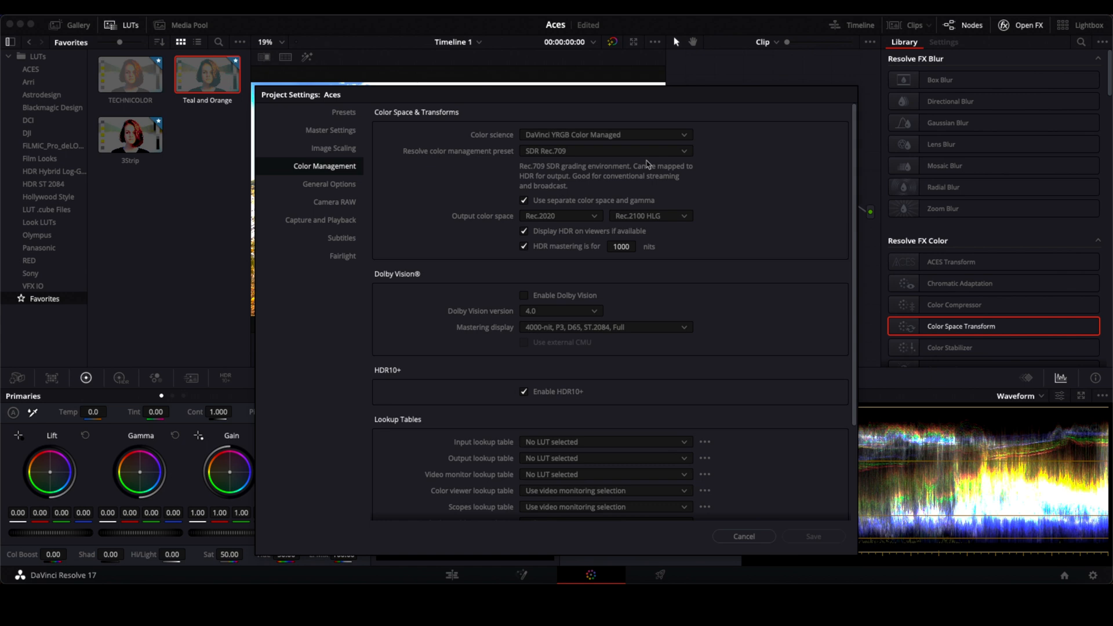
Set graphics white level to 203 nits, enable color space aware grading tools, and save
left_click(604, 134)
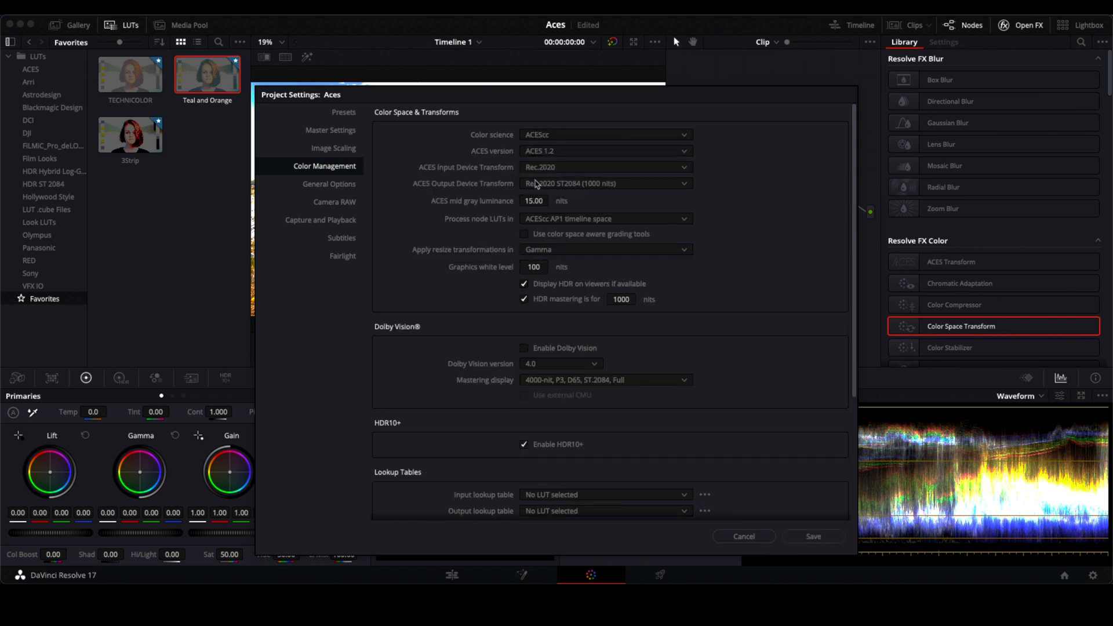
mouse_move(787, 449)
type("203")
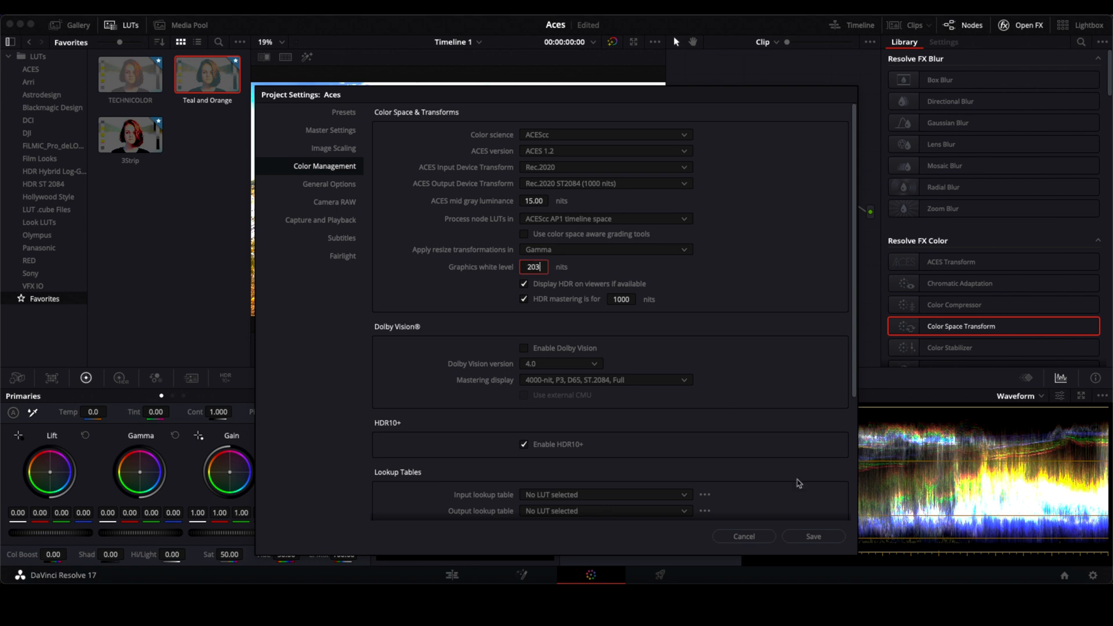
mouse_move(527, 237)
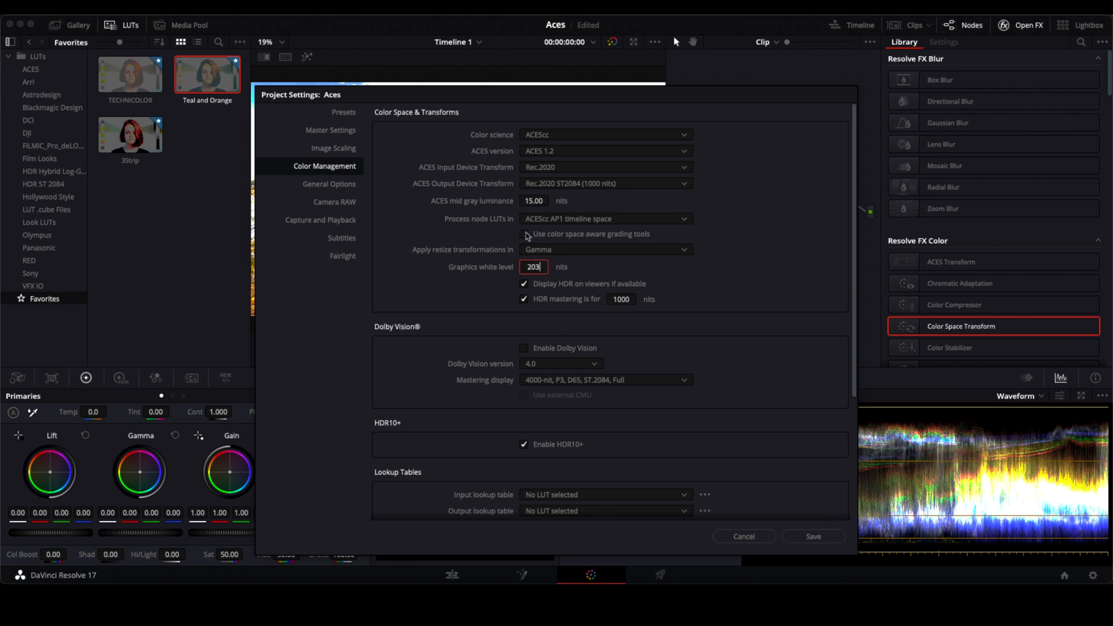
left_click(525, 233)
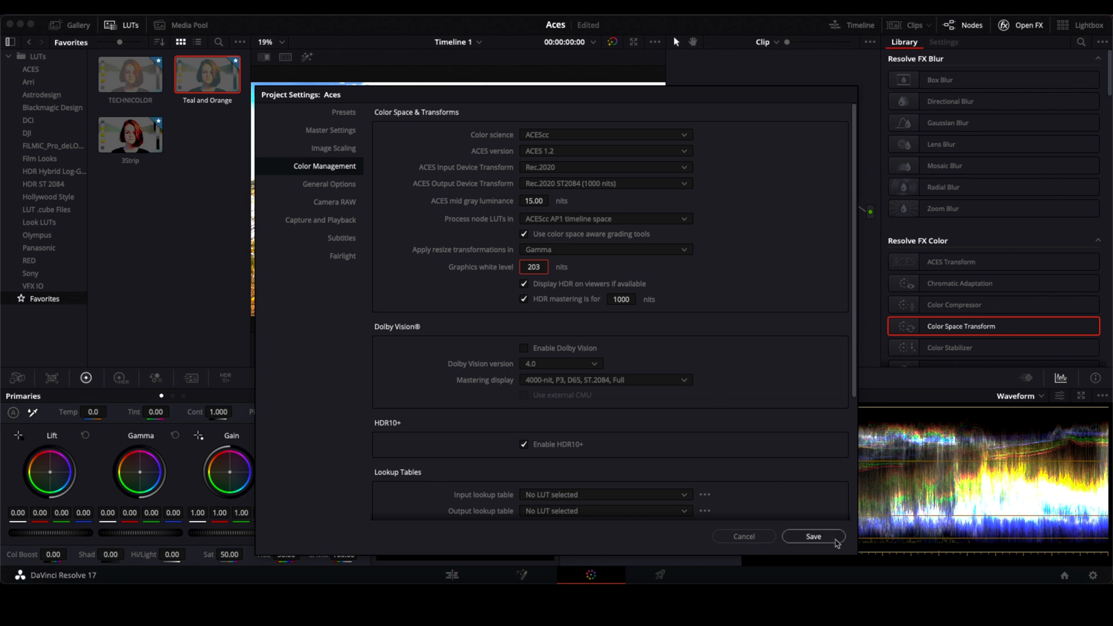
left_click(813, 536)
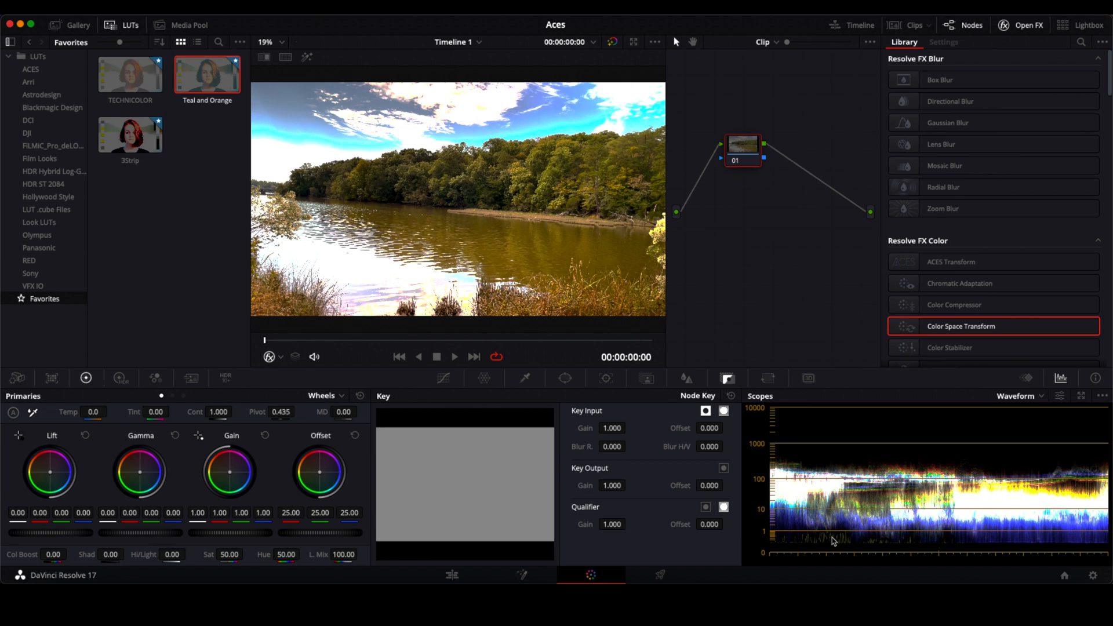
mouse_move(767, 492)
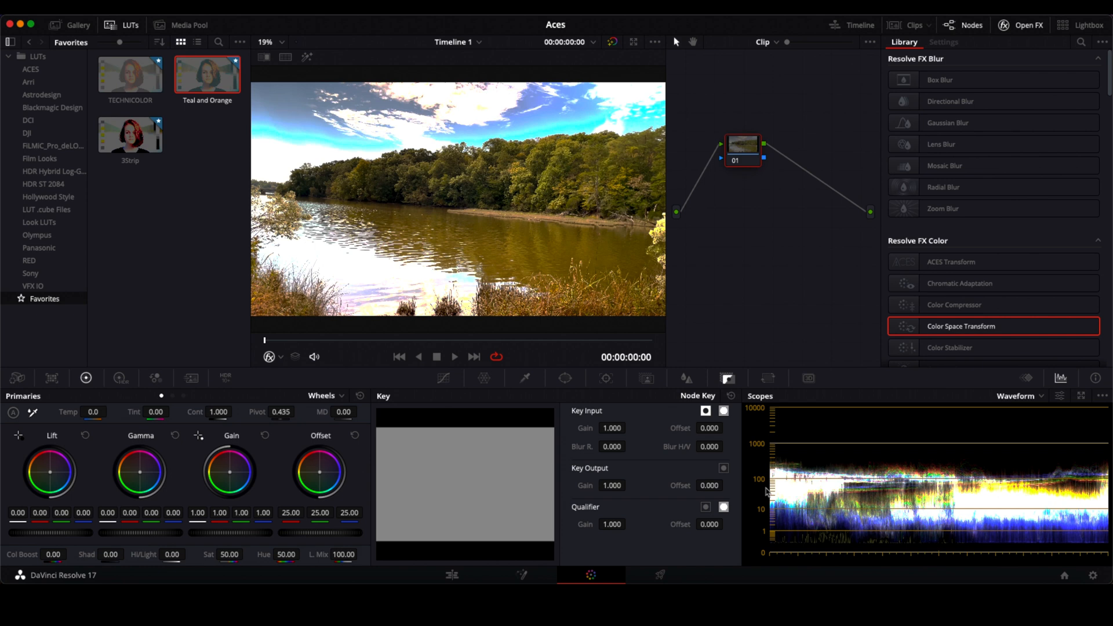
mouse_move(914, 529)
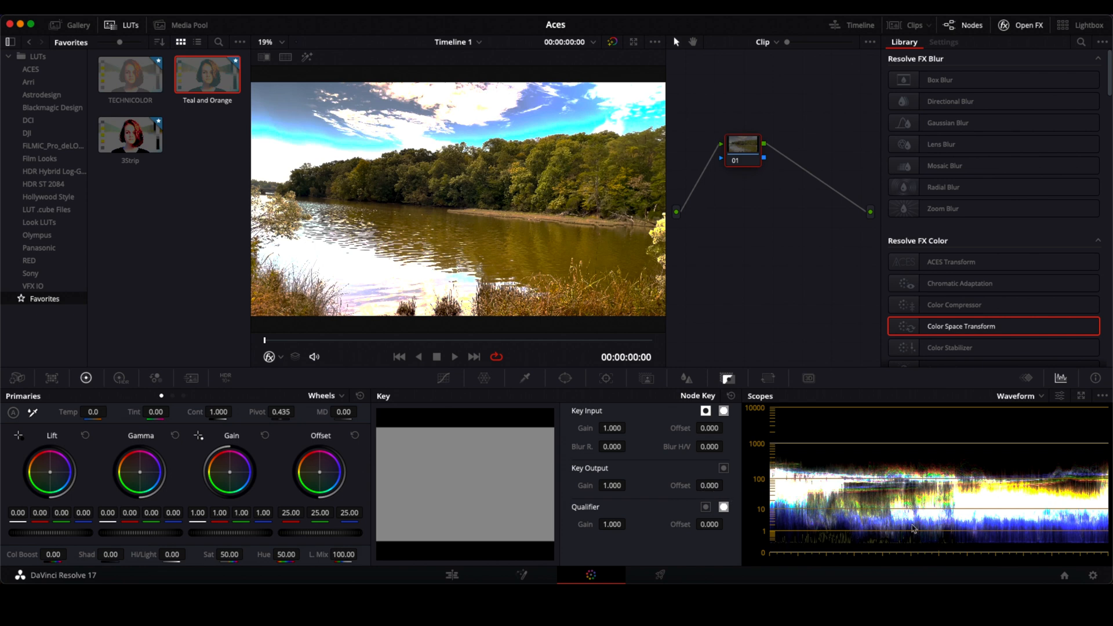
mouse_move(121, 398)
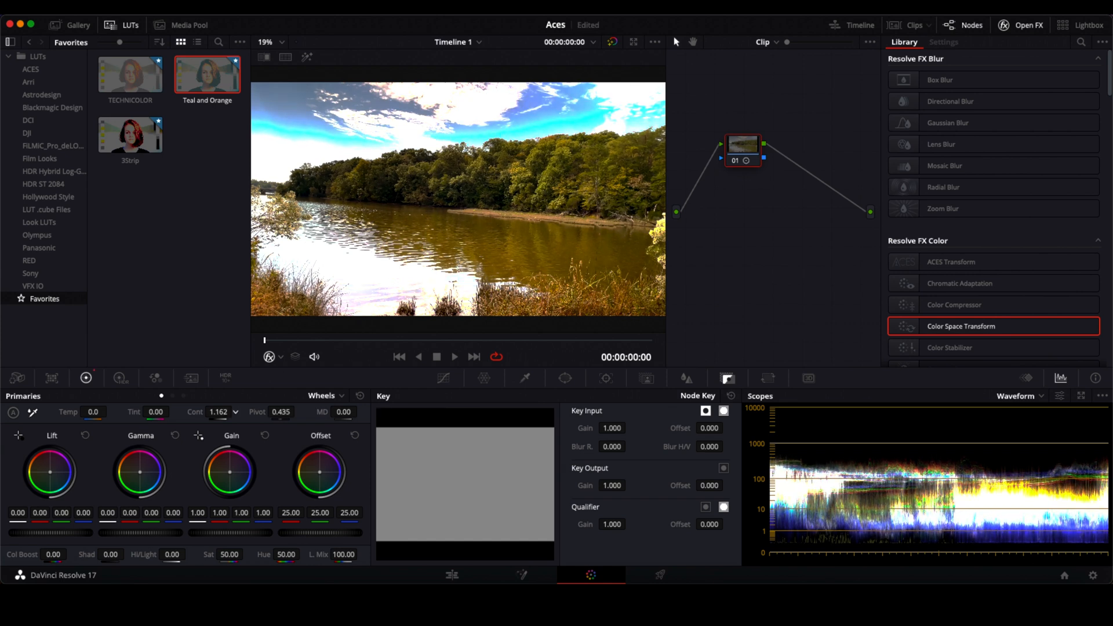
Adjust primaries to contrast 1.162, pivot 0.527, lift -0.03 and gain 0.97
left_click(282, 412)
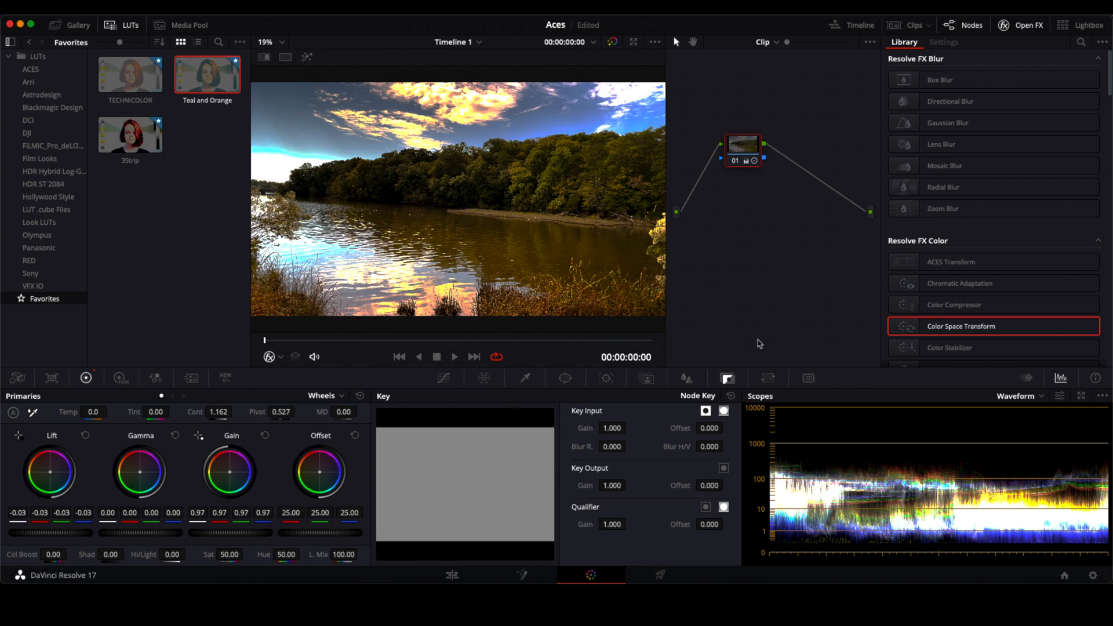
mouse_move(763, 256)
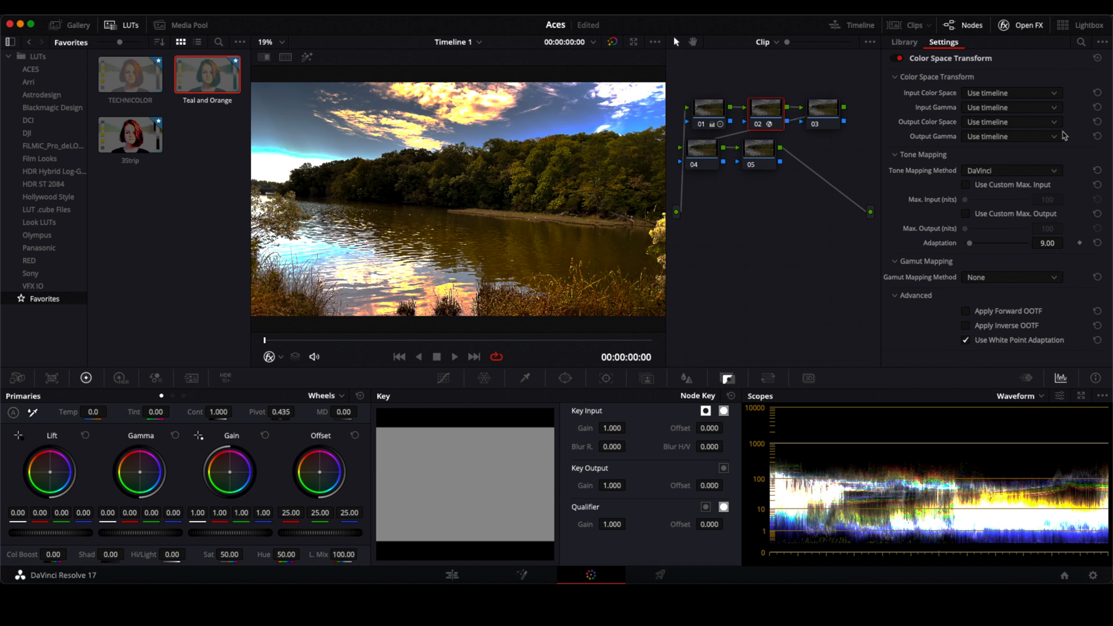
Set the Color Space Transform output color space and output gamma to Rec.709
left_click(1008, 121)
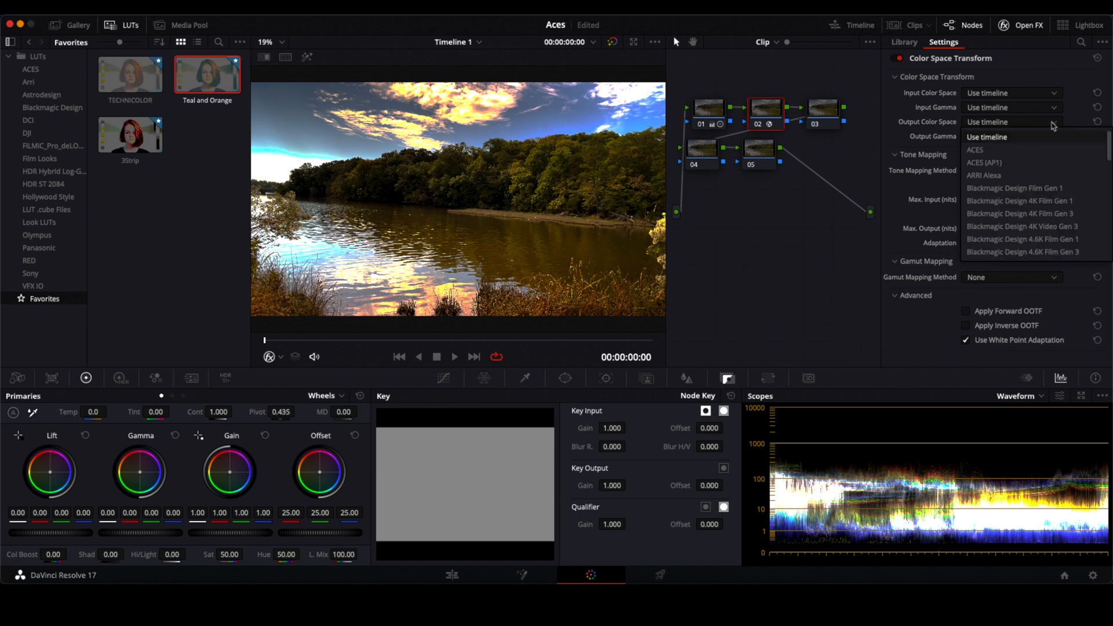
scroll("down", 3)
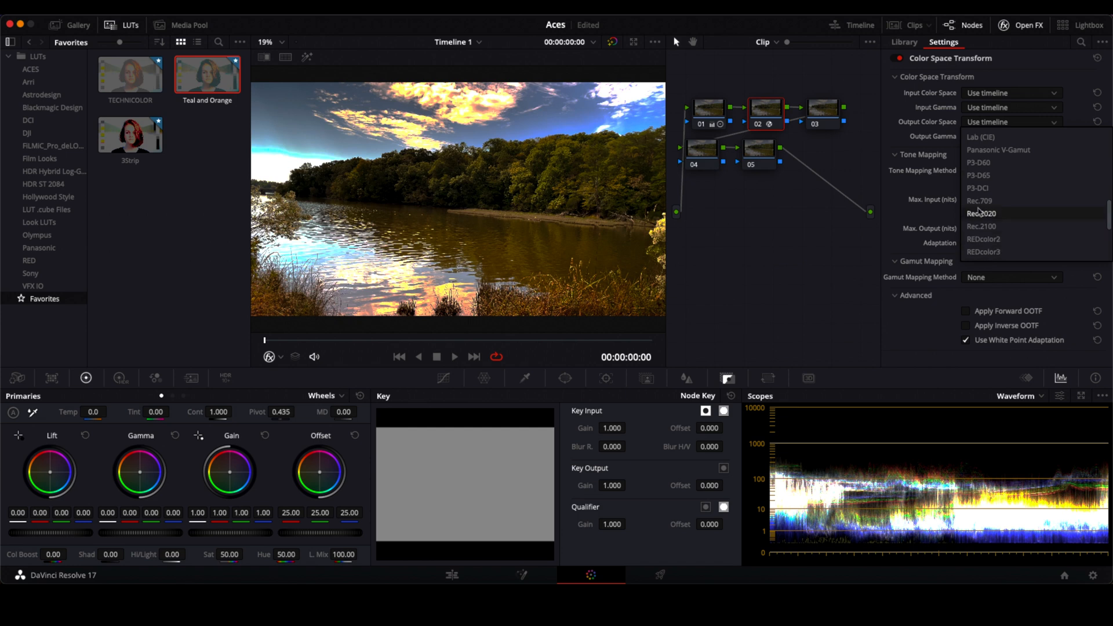
left_click(981, 213)
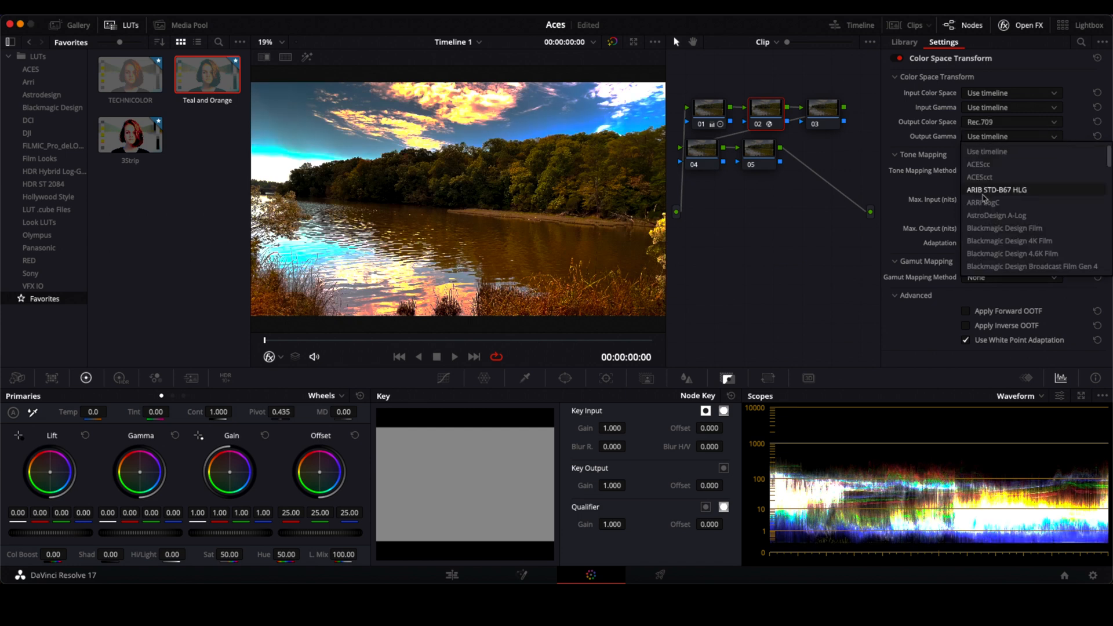
scroll("down", 3)
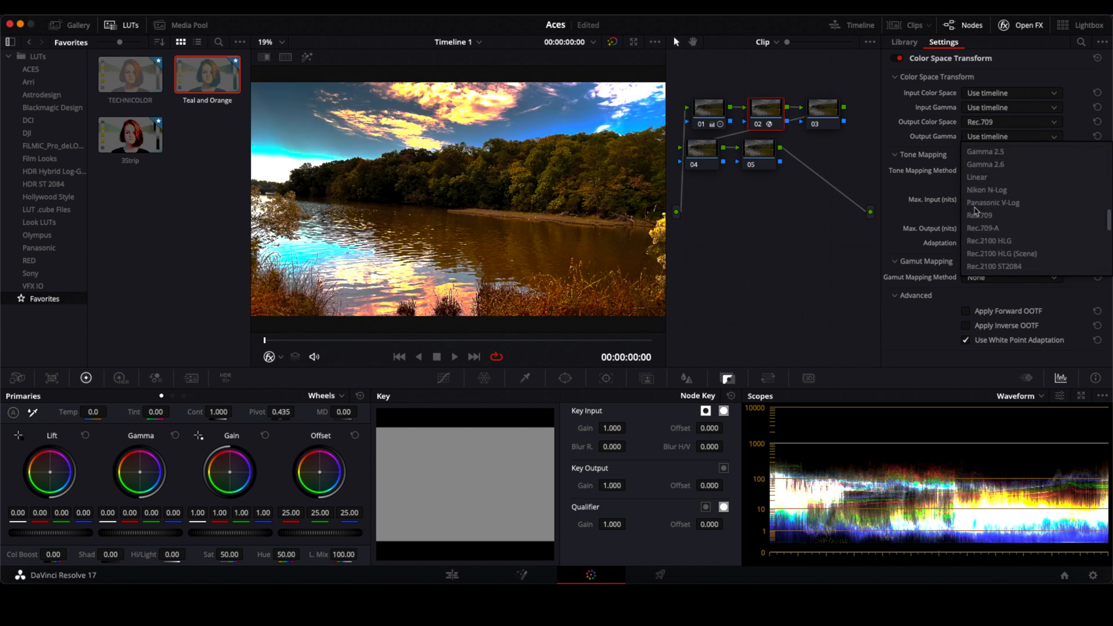
left_click(903, 42)
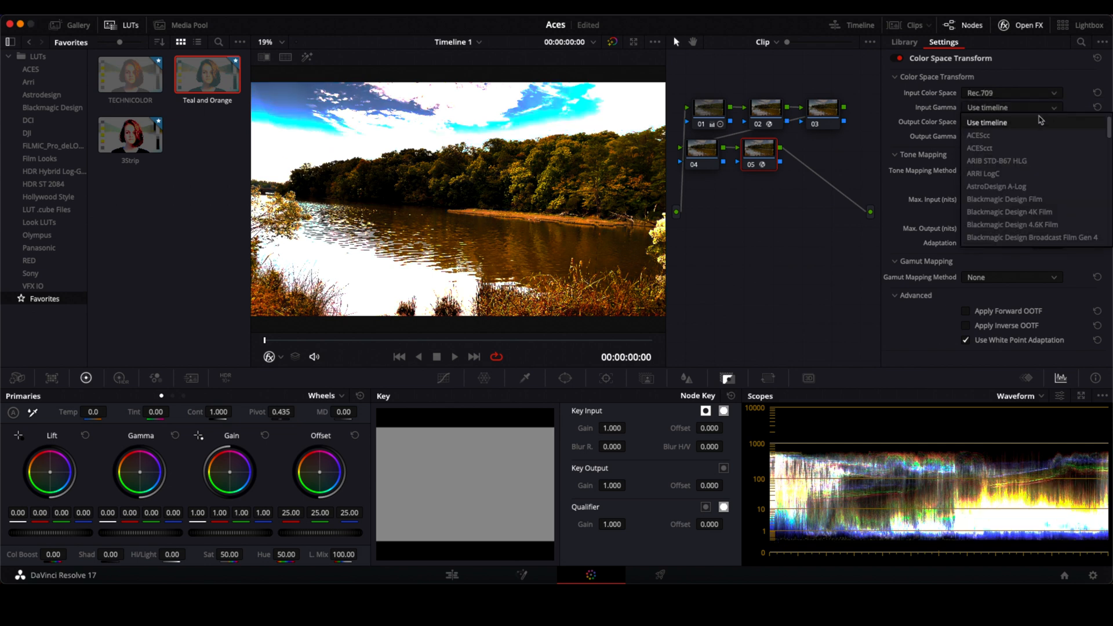
scroll("down", 3)
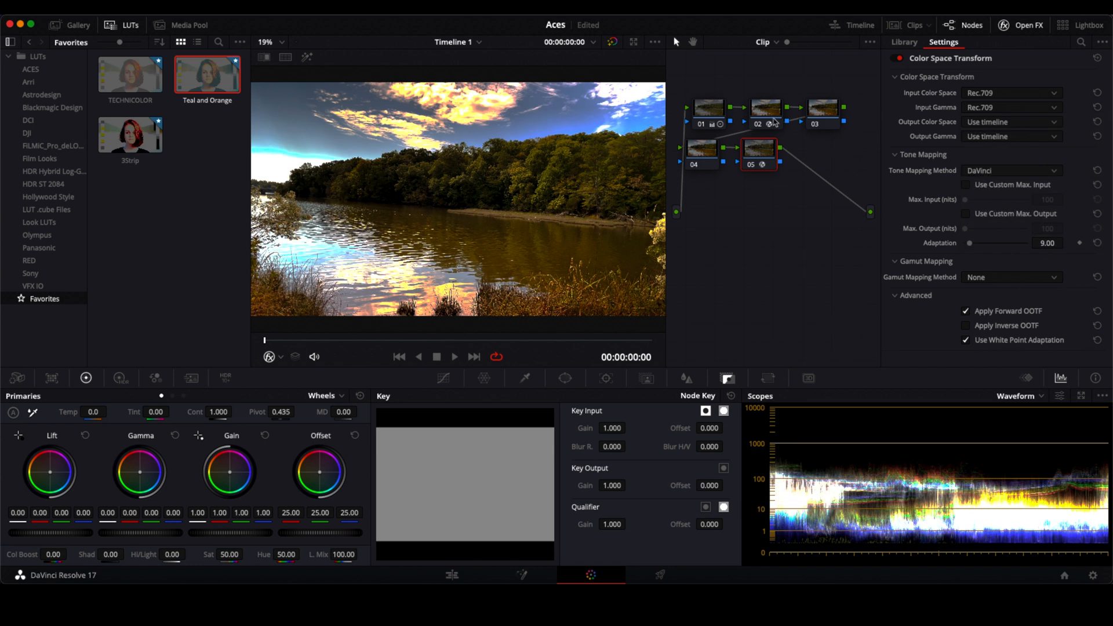
Select node 03 and apply a creative LUT from the Favorites
left_click(904, 42)
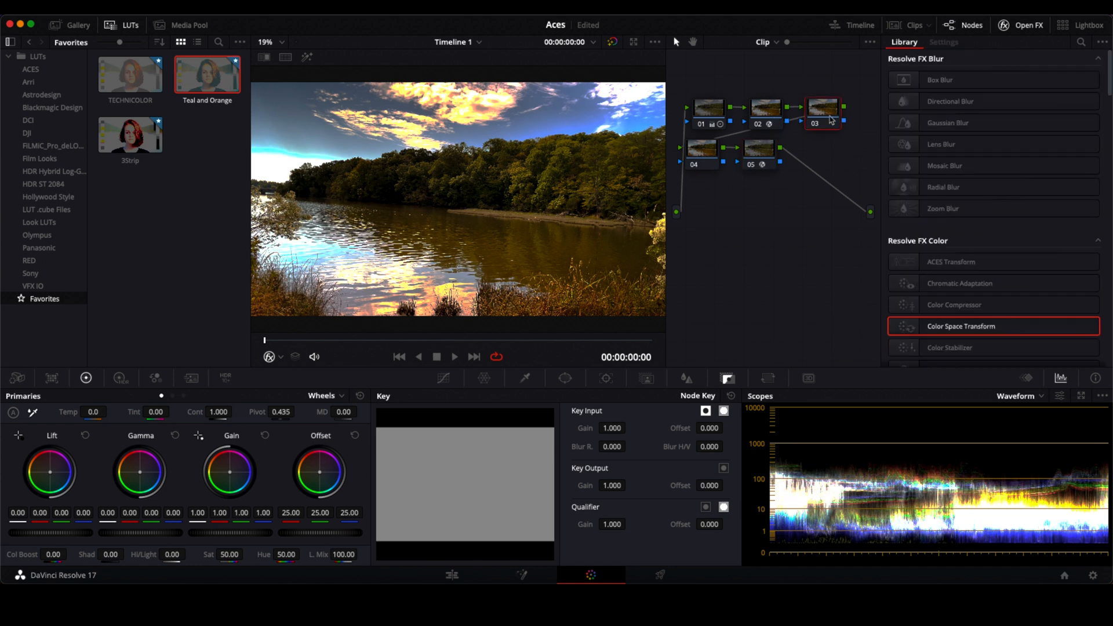
left_click(130, 133)
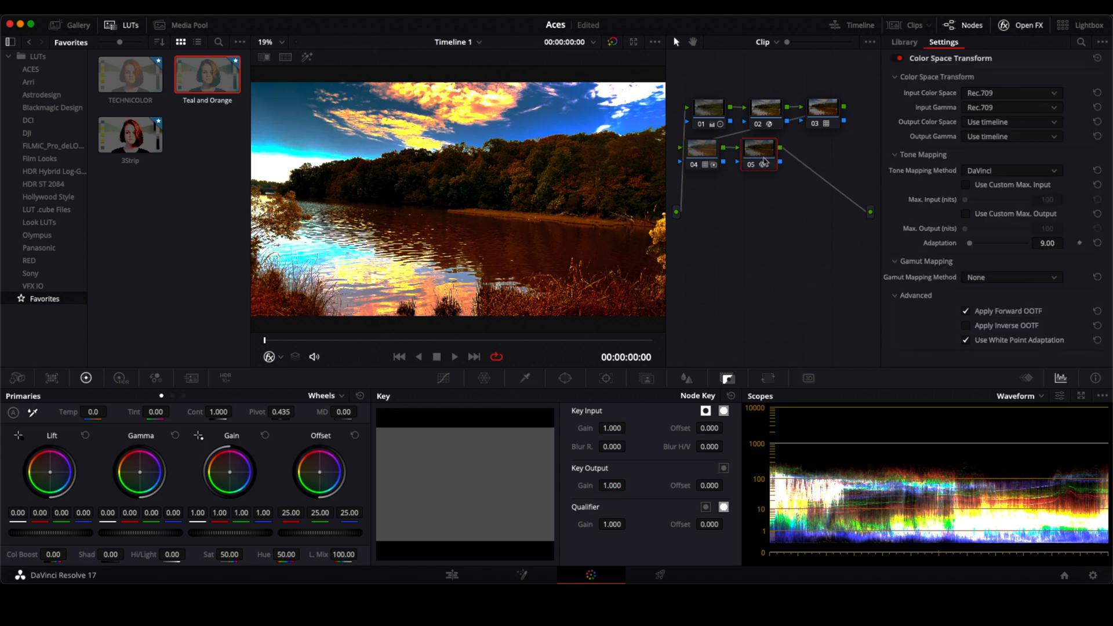
Add Resolve FX Film Grain to node 06 with the 35mm preset
left_click(903, 42)
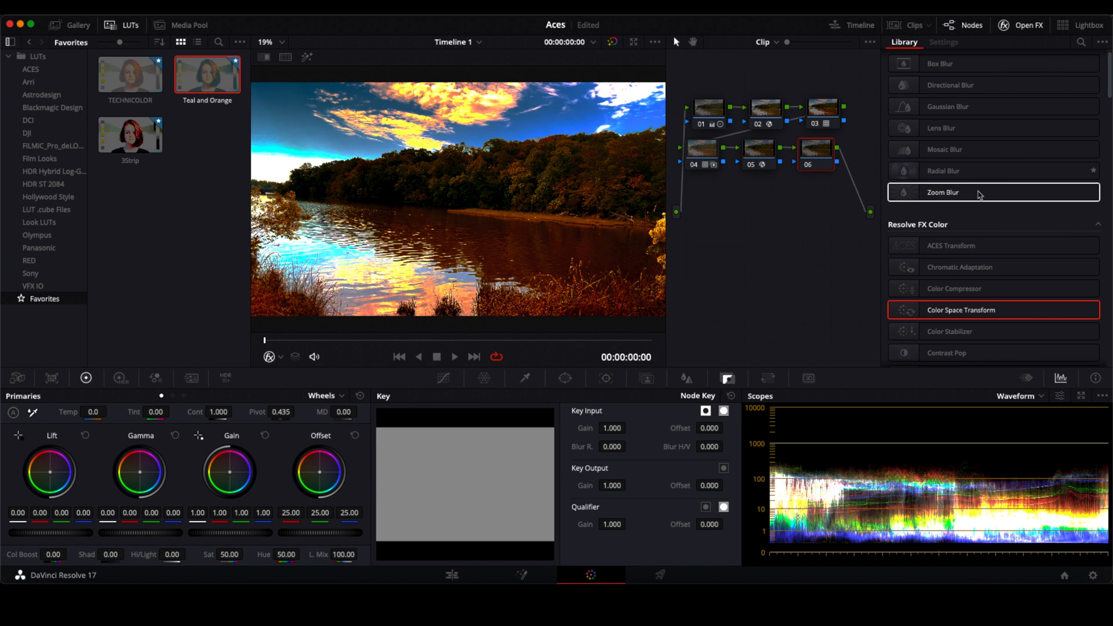
scroll("down", 3)
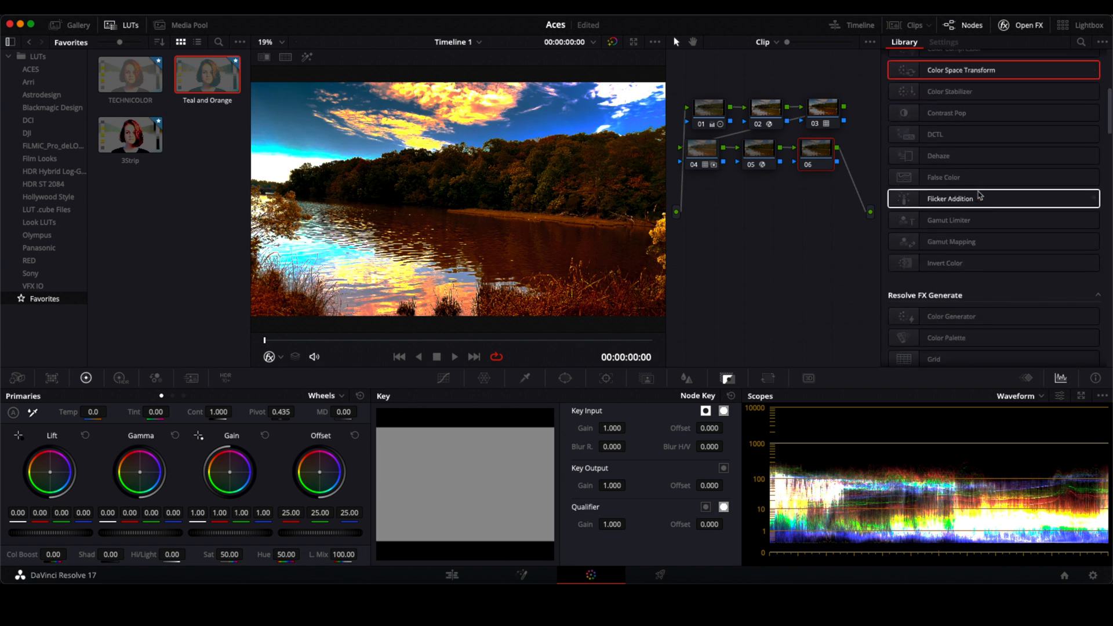
scroll("down", 3)
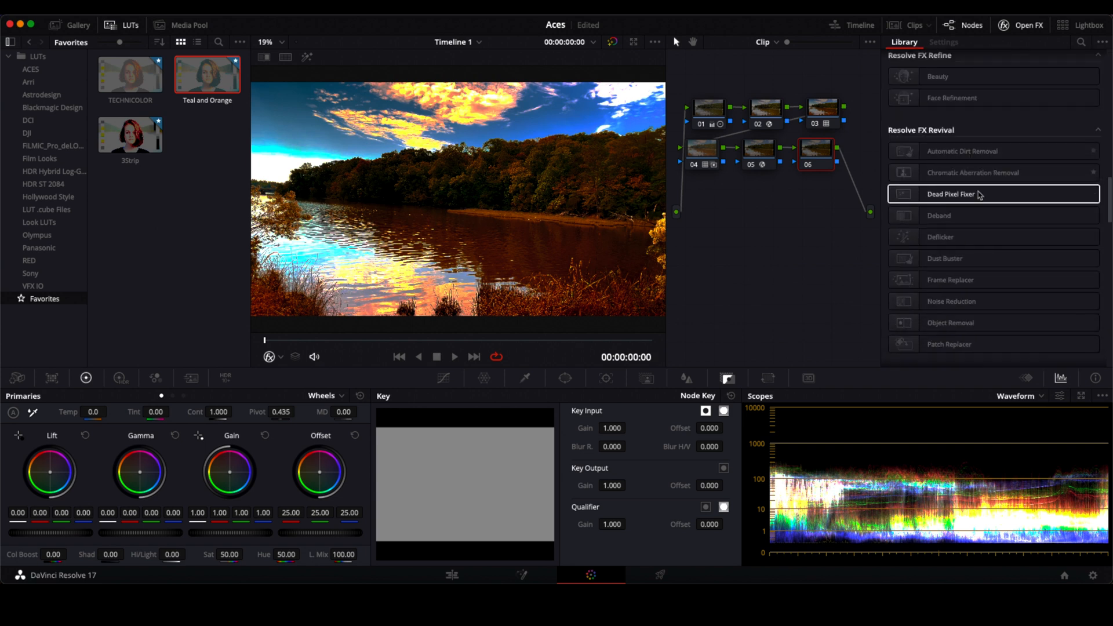
scroll("down", 3)
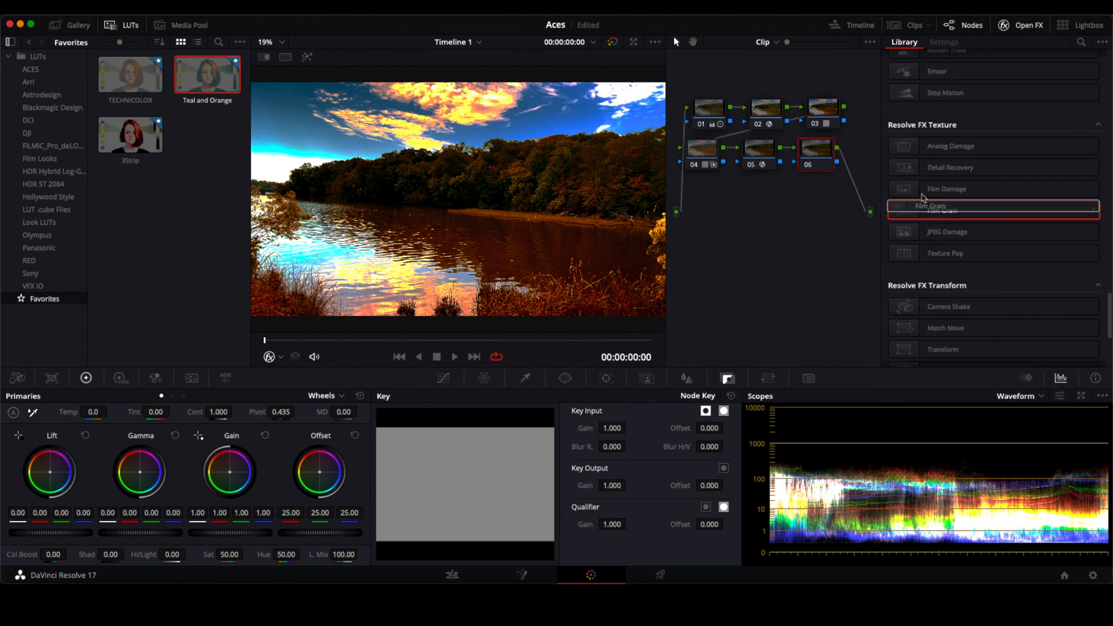
double_click(946, 206)
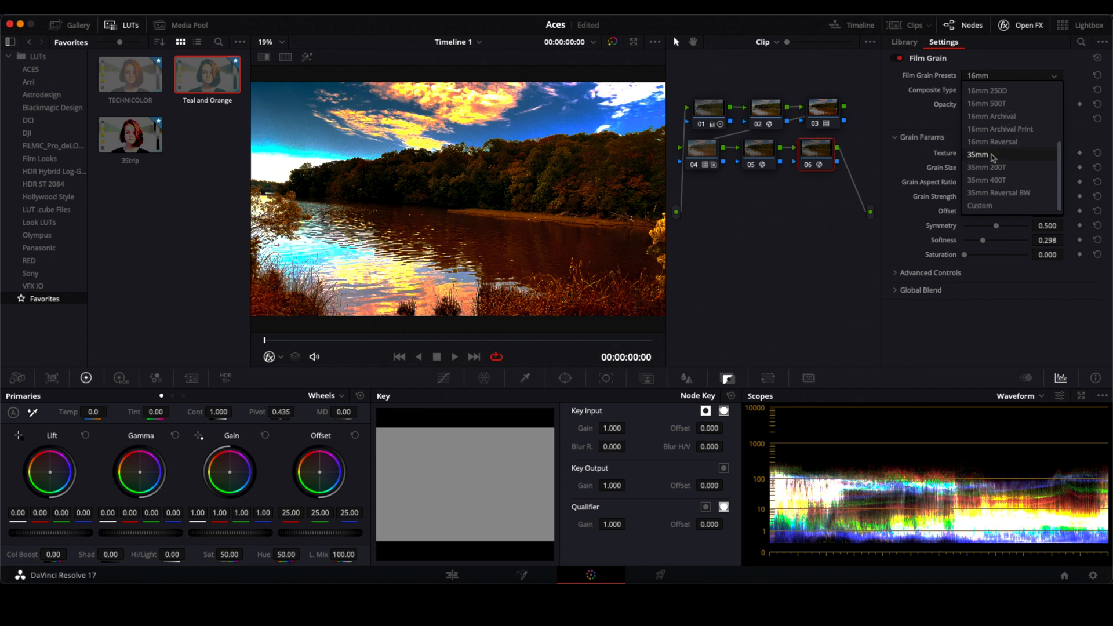
left_click(978, 154)
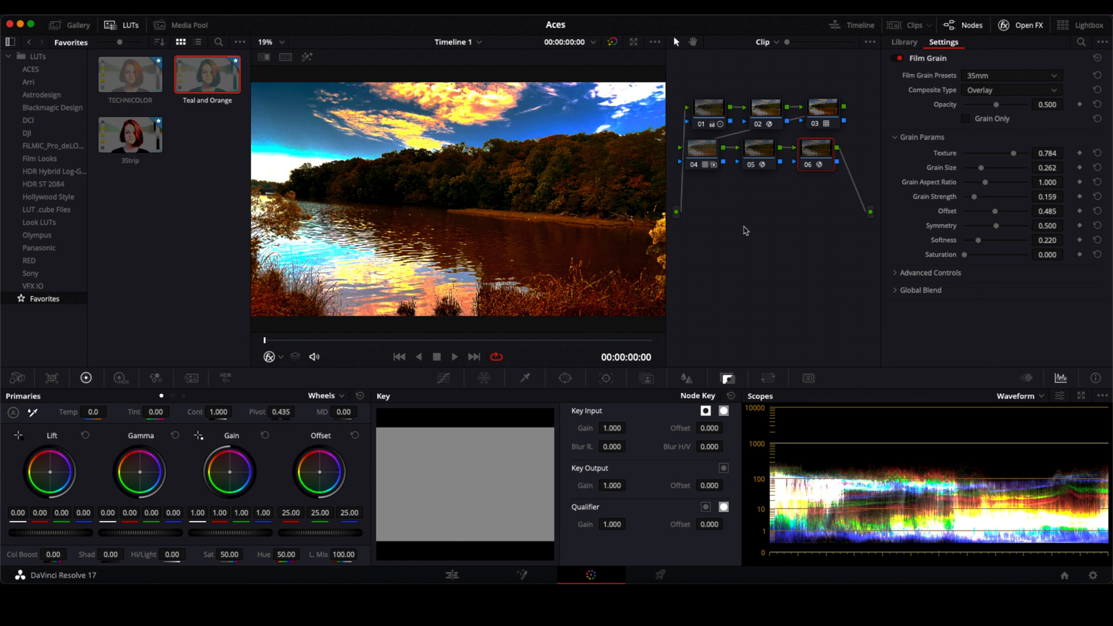
mouse_move(628, 270)
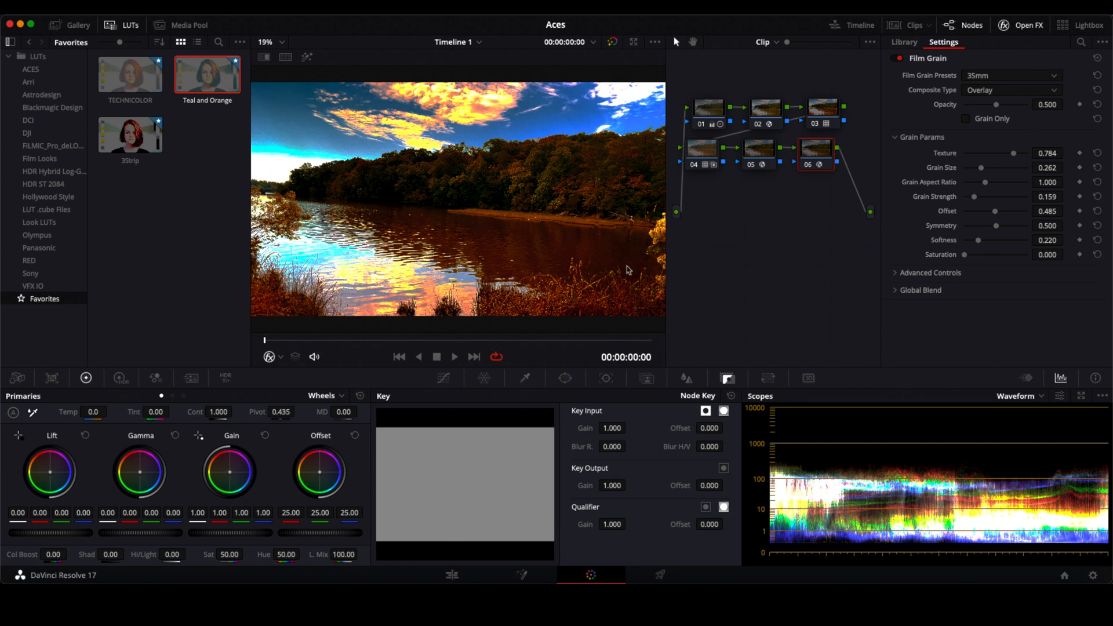
mouse_move(776, 238)
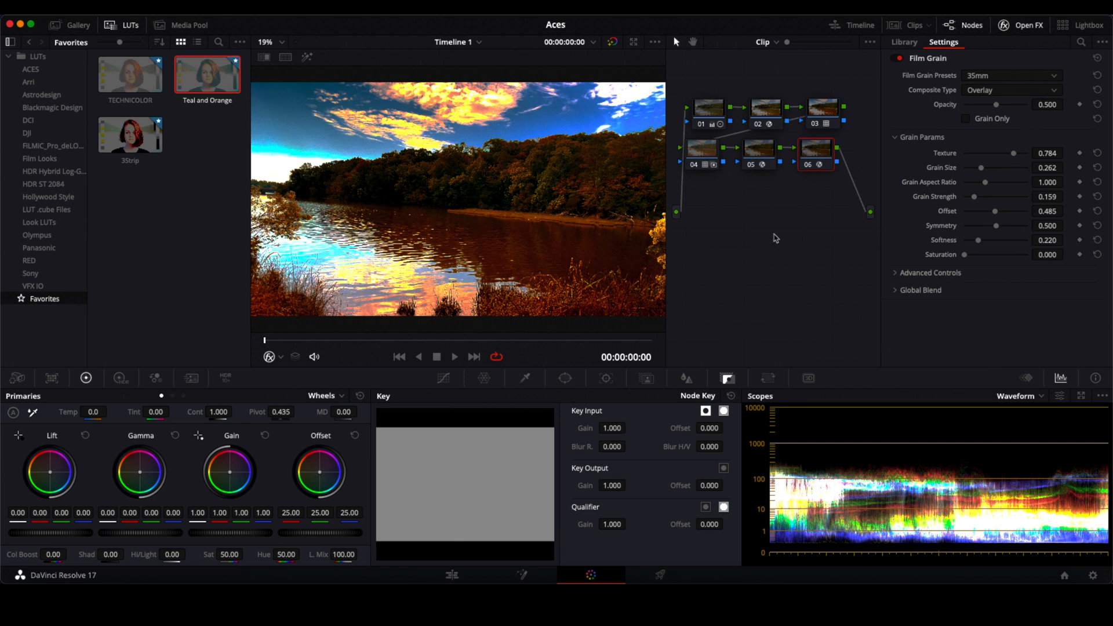
mouse_move(750, 241)
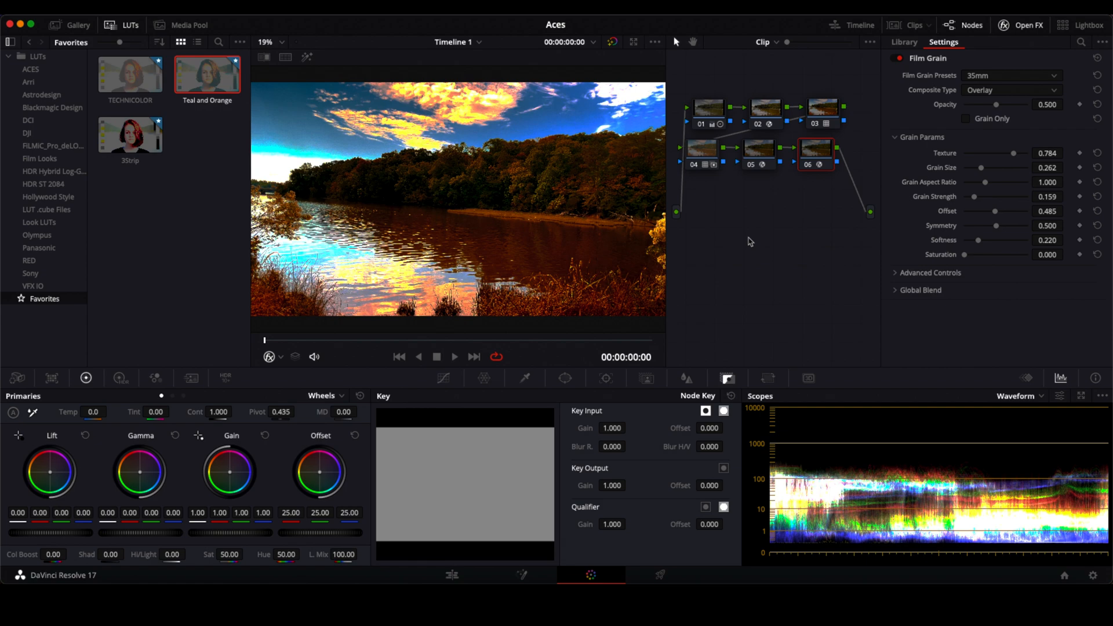